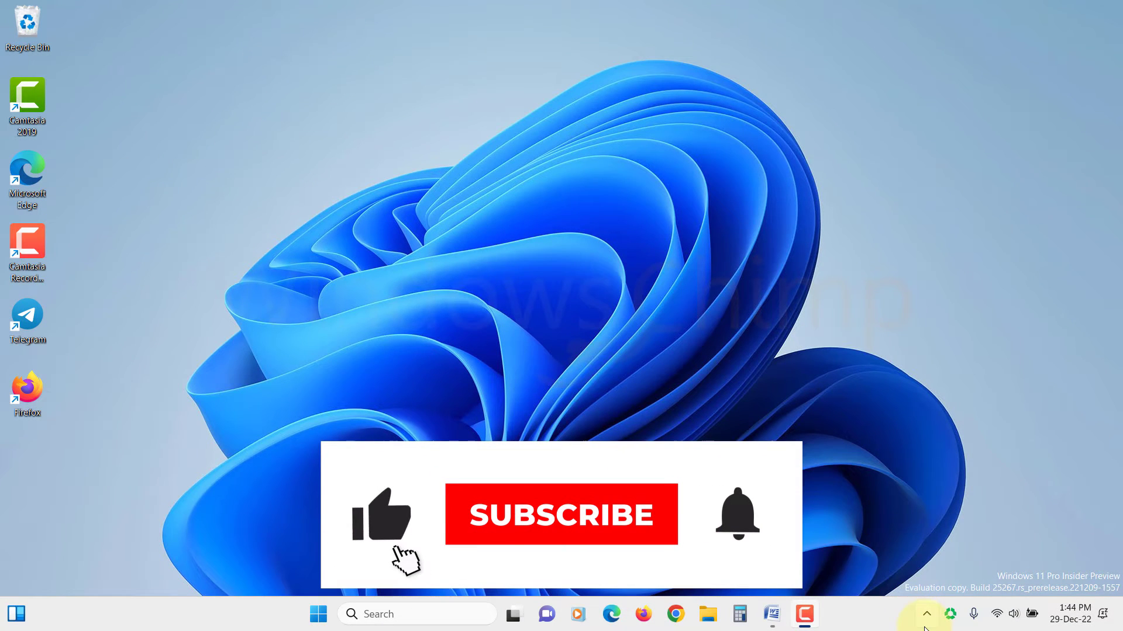
Show the OneDrive status flyout from the system tray
left_click(926, 614)
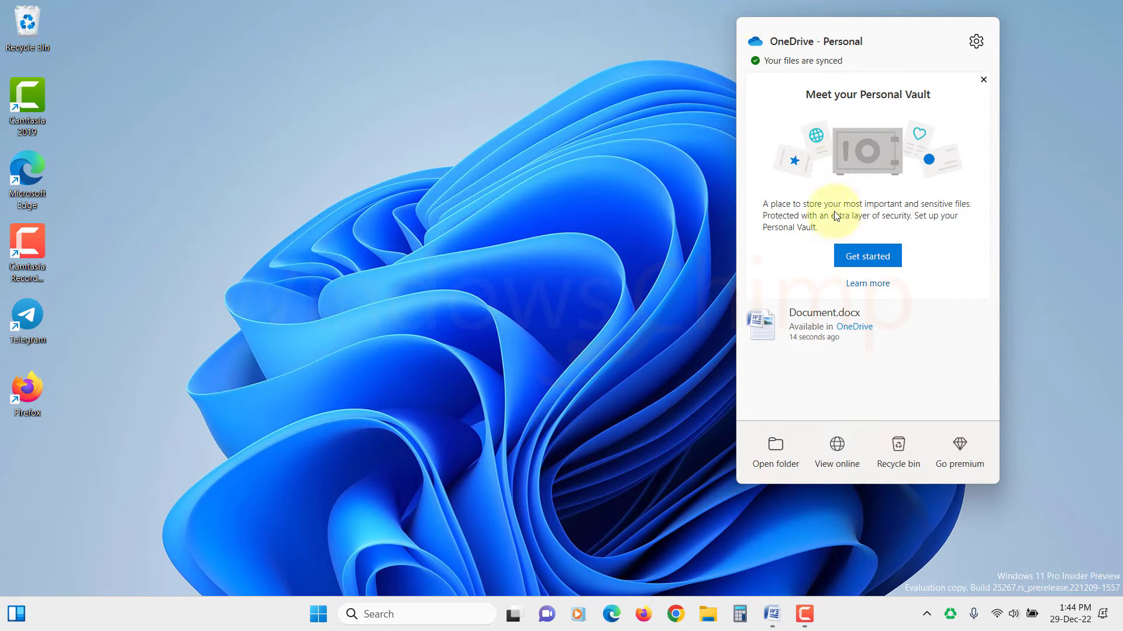
mouse_move(890, 327)
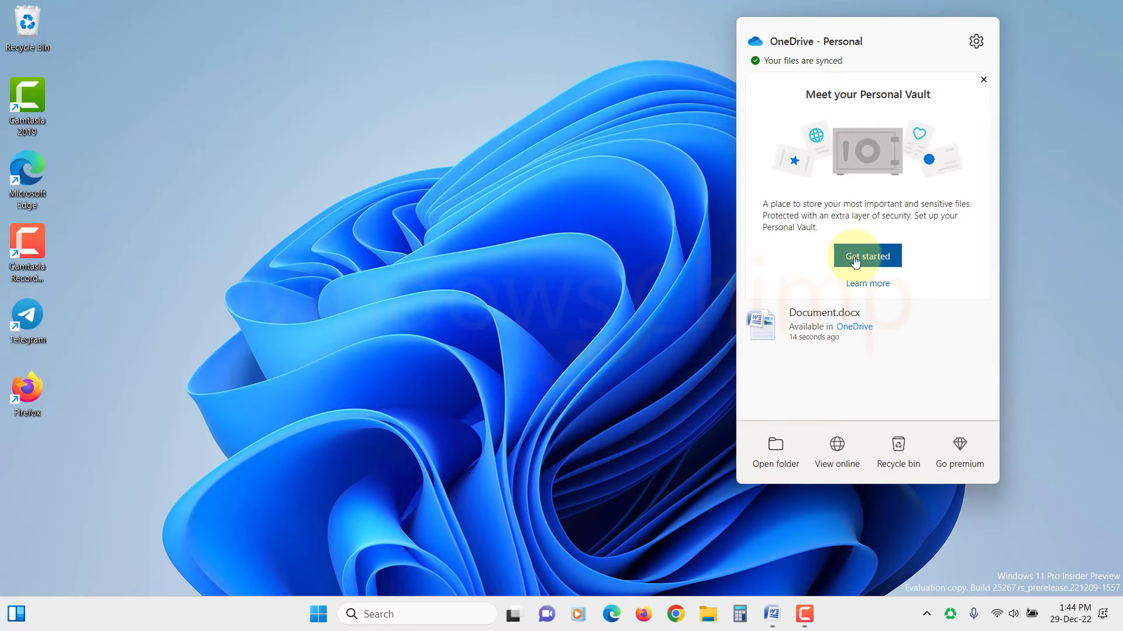
mouse_move(836, 455)
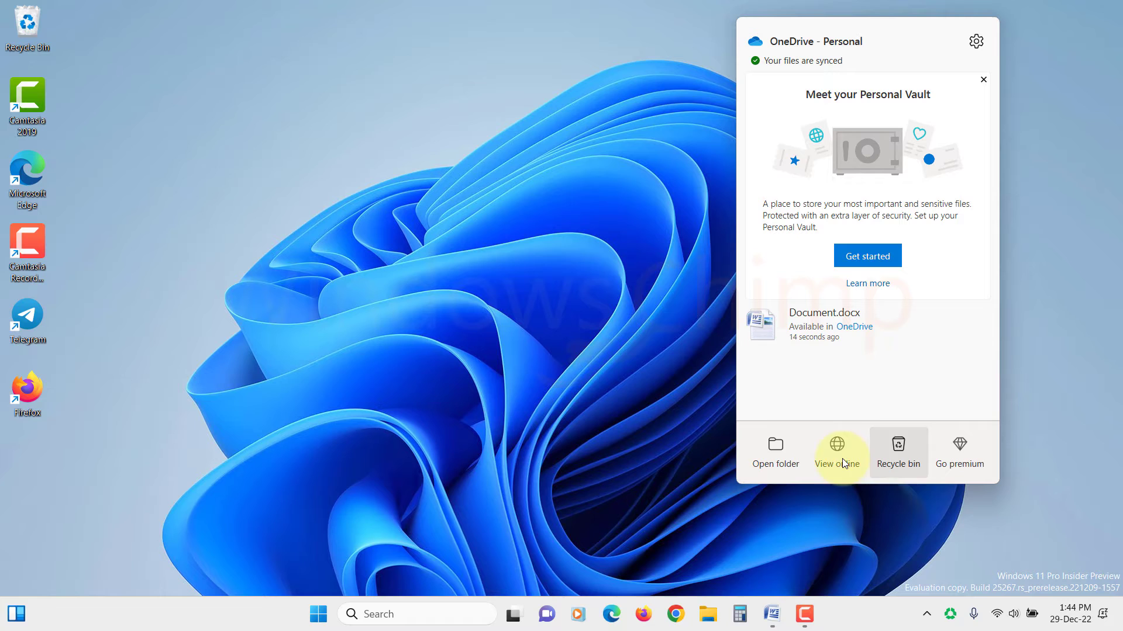
mouse_move(838, 452)
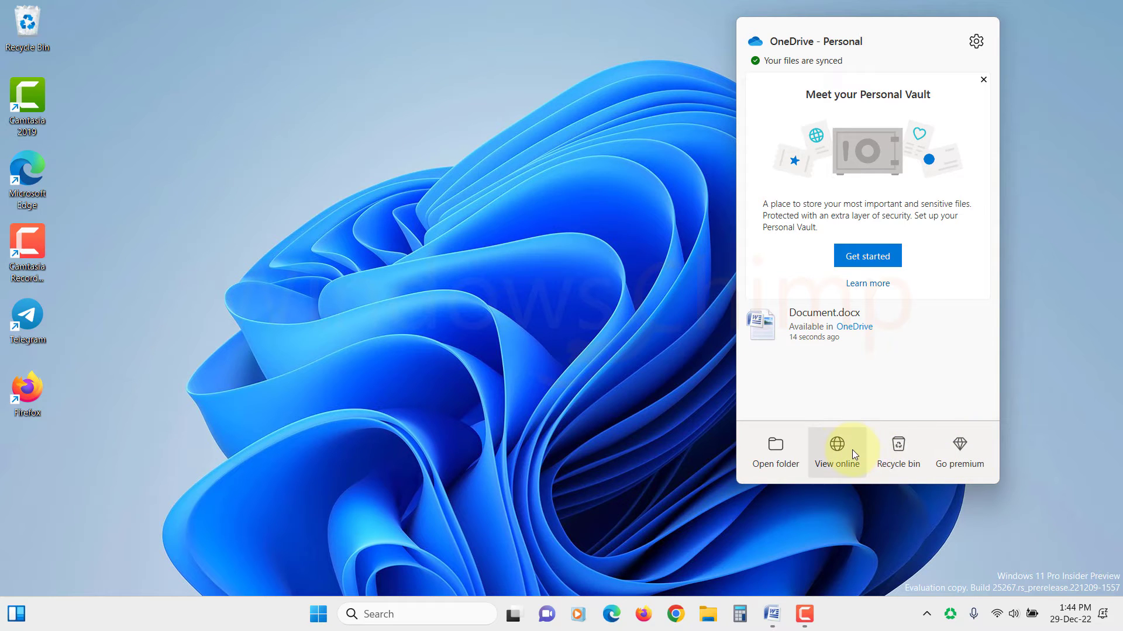
View the Microsoft 365 plans via Go premium, then close that window
left_click(836, 453)
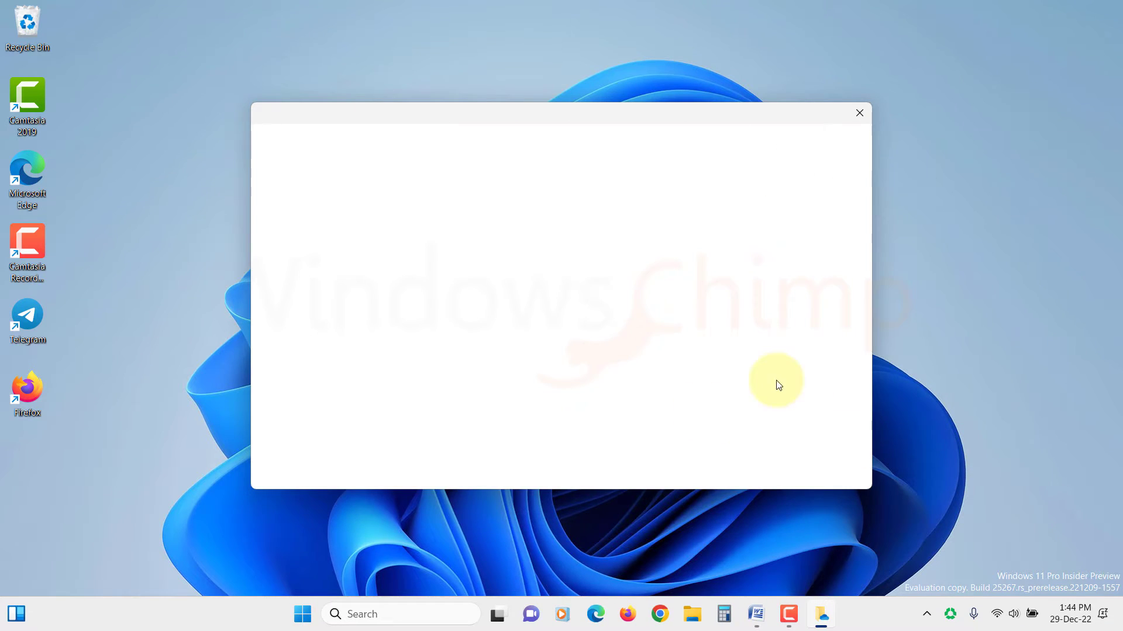
mouse_move(629, 375)
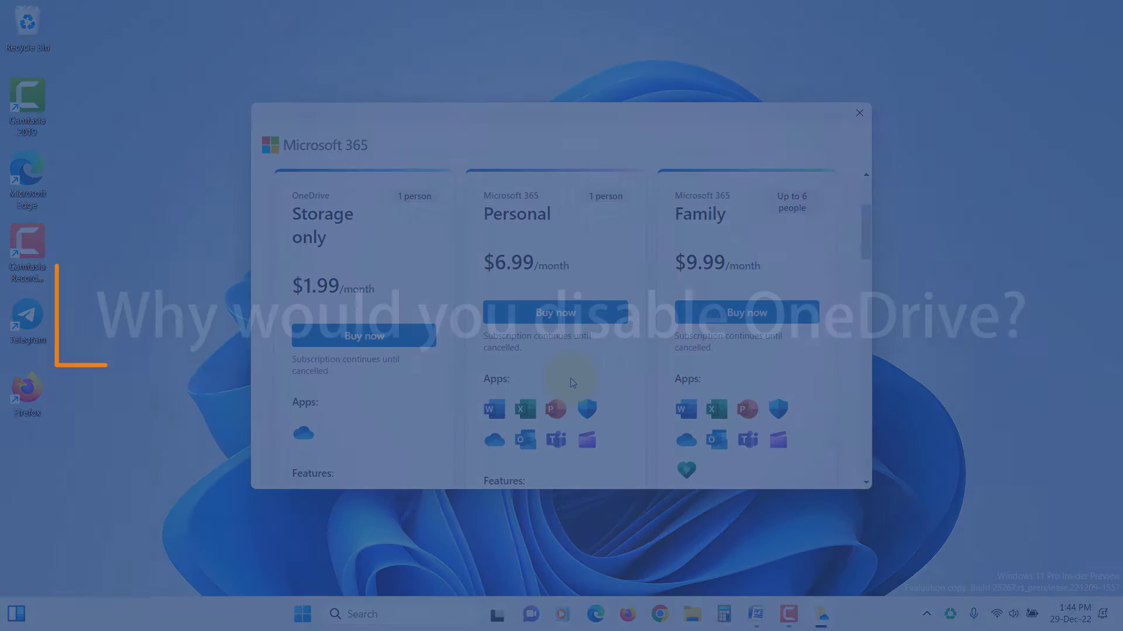
left_click(859, 113)
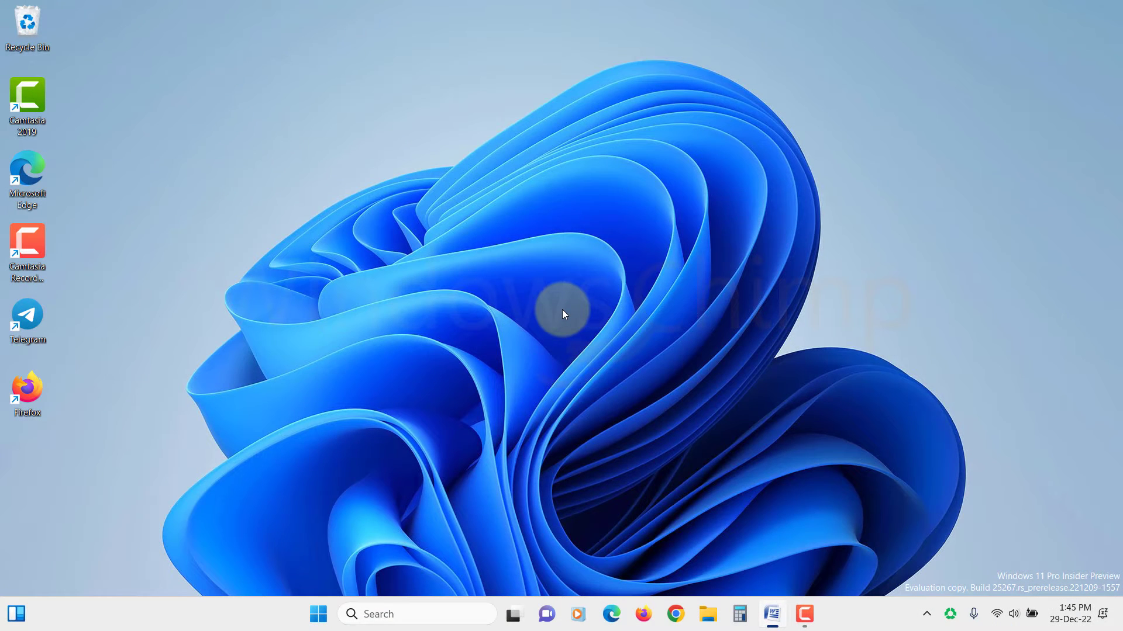
Reopen the OneDrive flyout from the hidden tray icons and show its Help & Settings menu
left_click(927, 614)
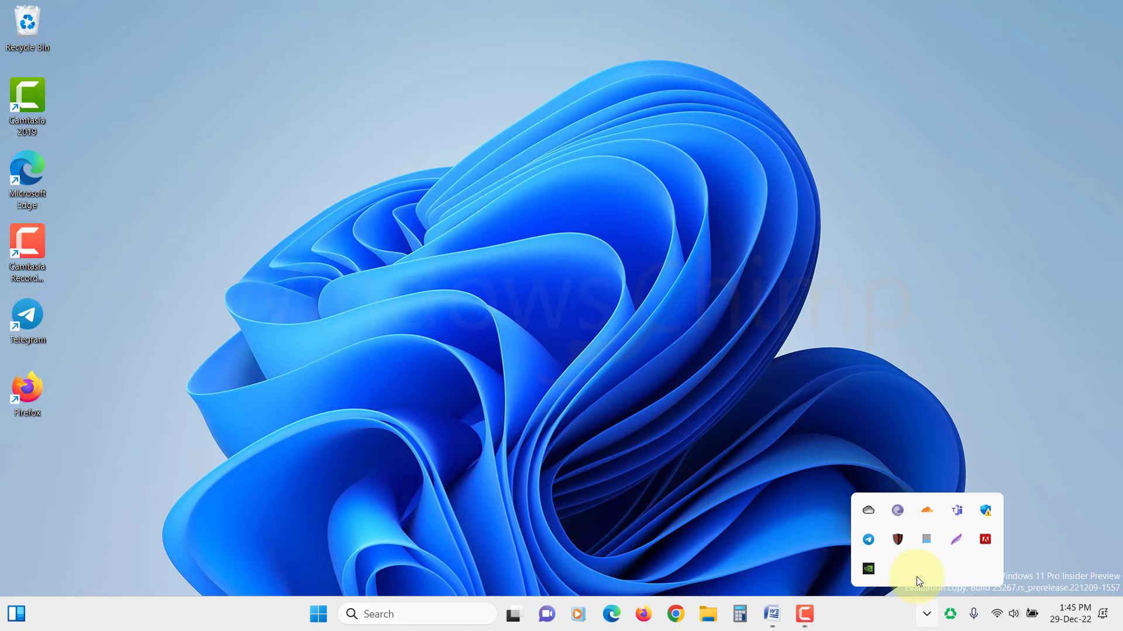
mouse_move(866, 511)
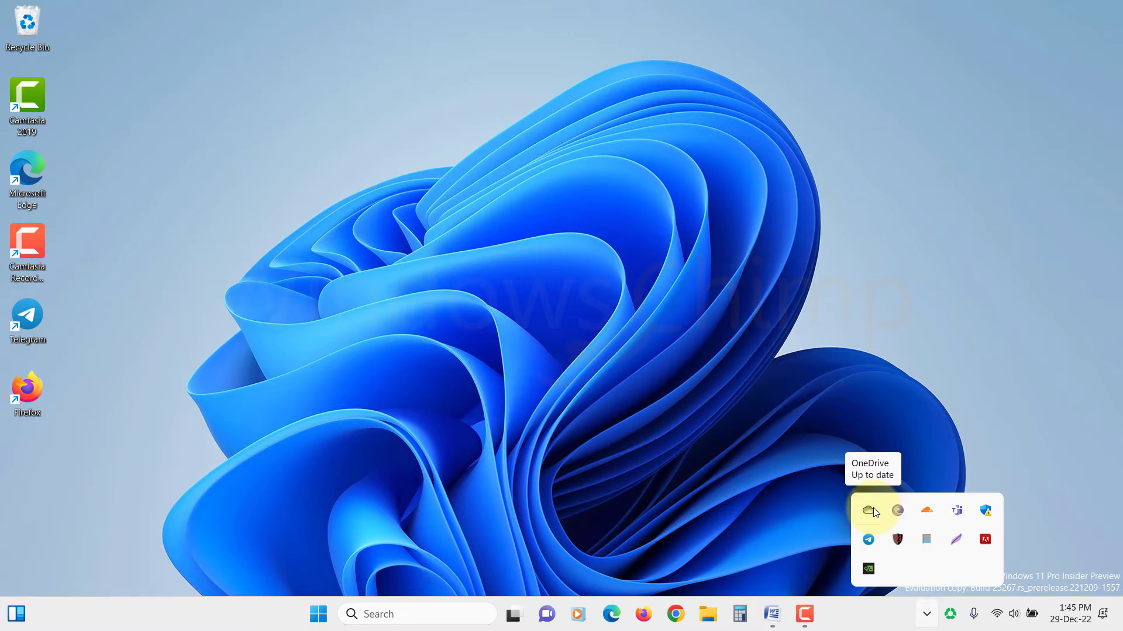
left_click(869, 511)
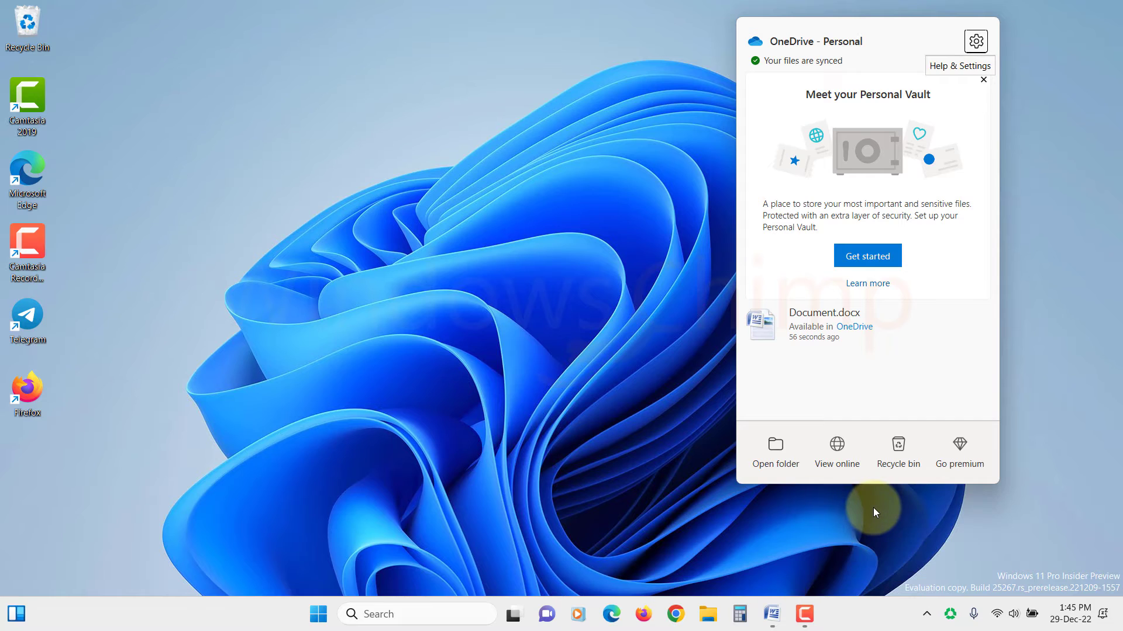
mouse_move(911, 373)
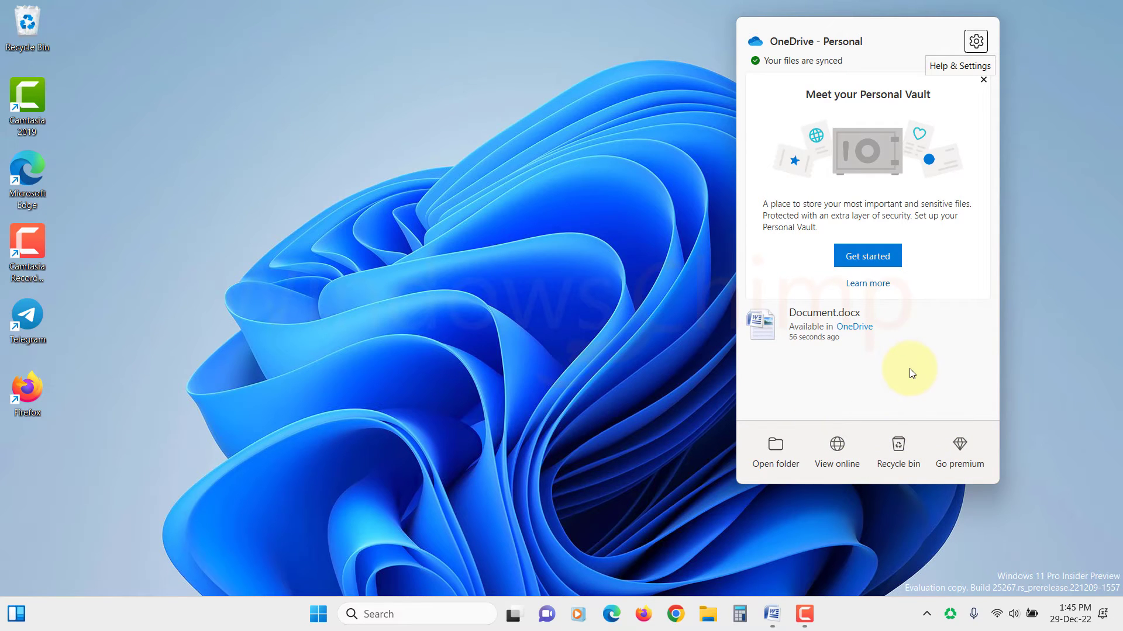
mouse_move(905, 384)
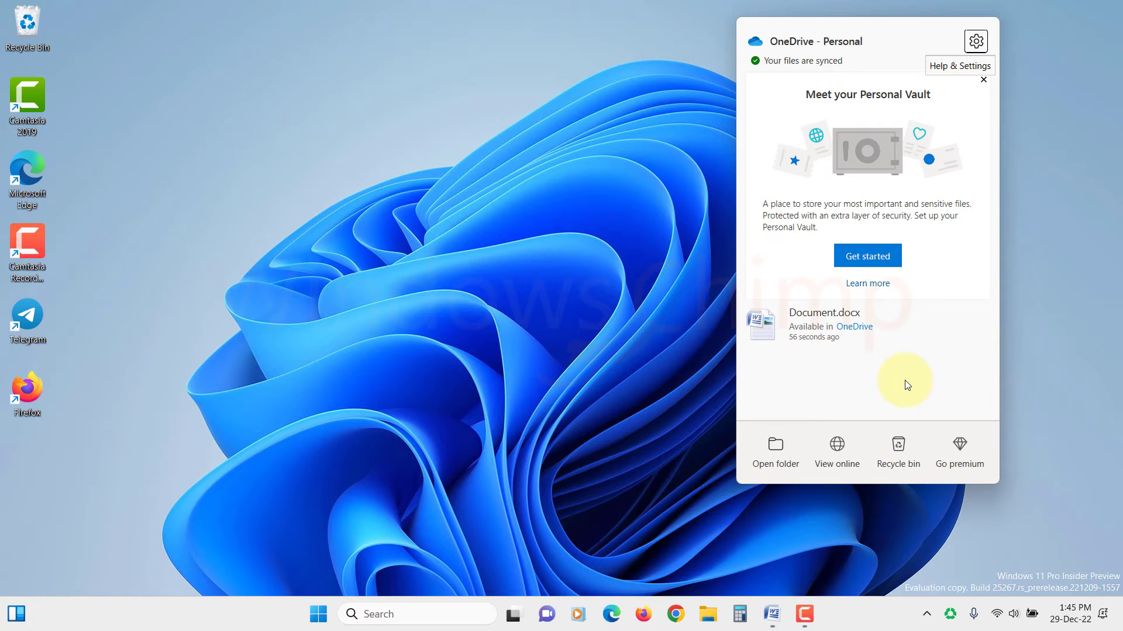
mouse_move(907, 306)
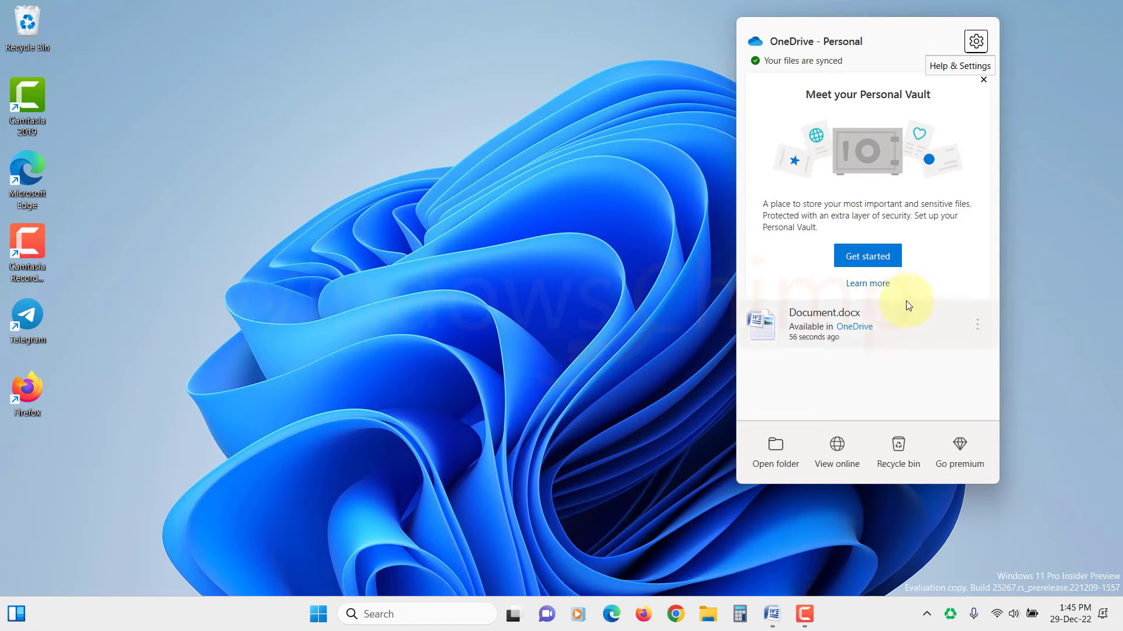
mouse_move(943, 552)
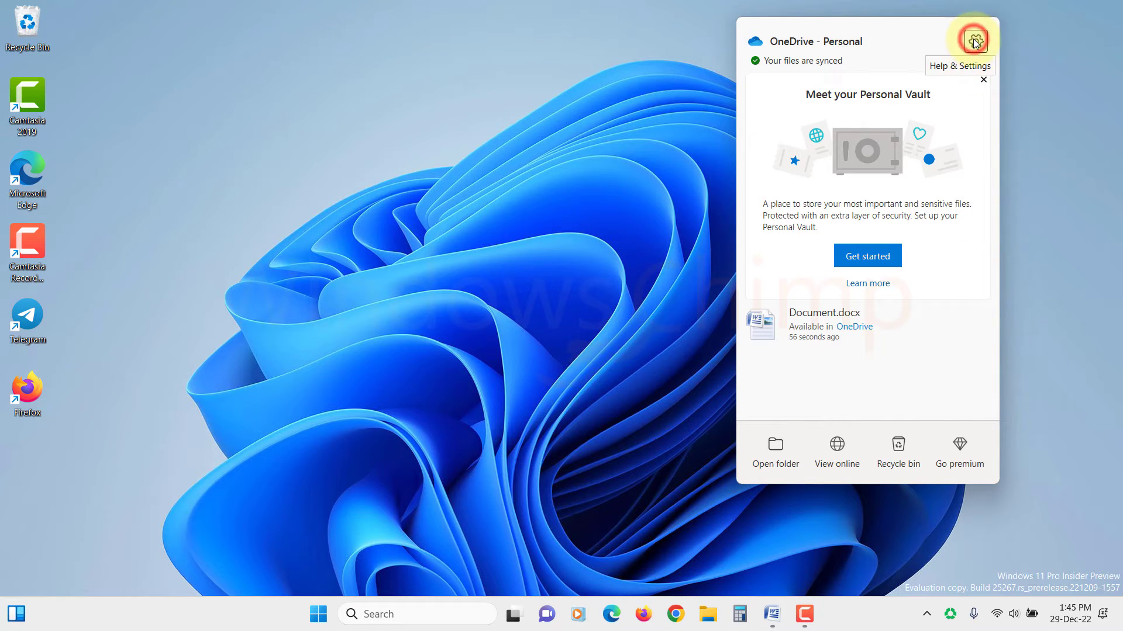
left_click(974, 41)
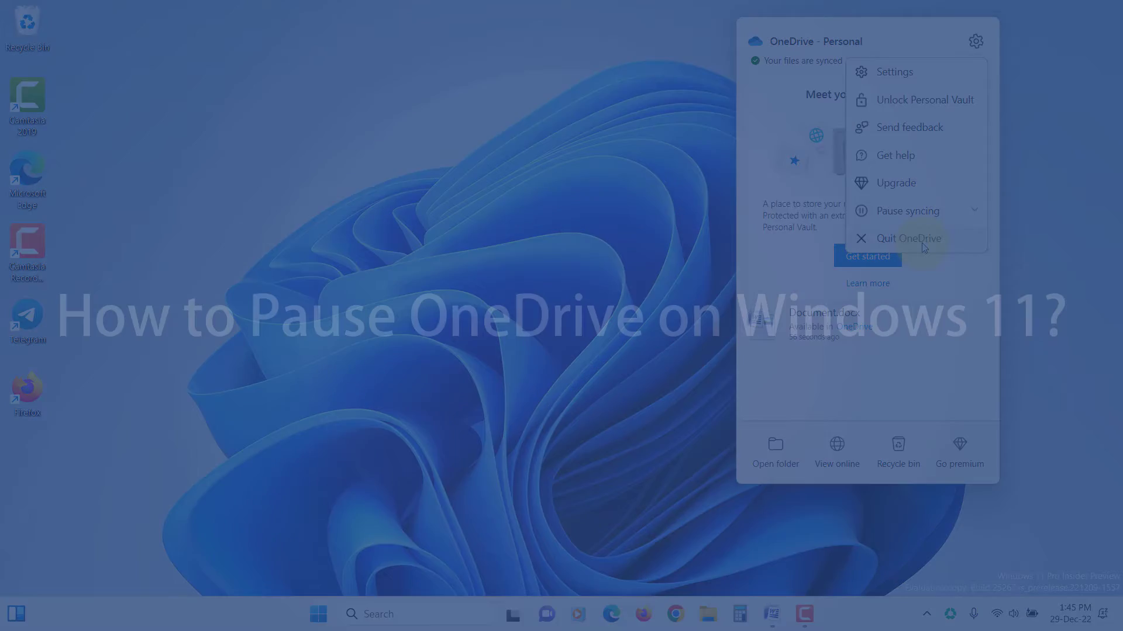
Dismiss the OneDrive flyout and its menu to return to the desktop
left_click(910, 238)
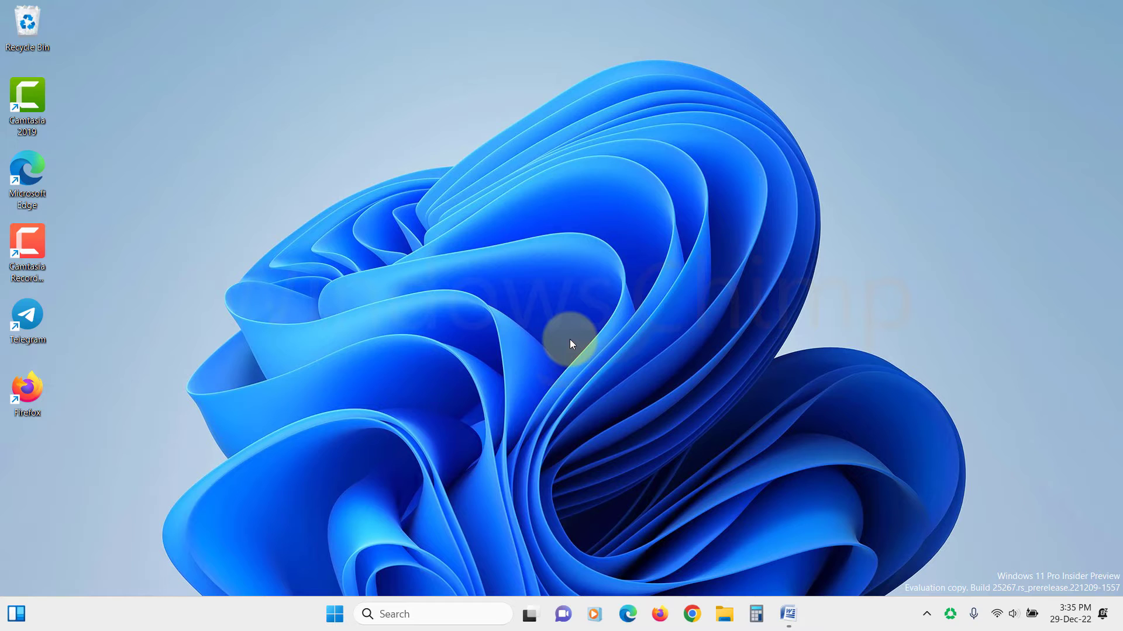
mouse_move(931, 594)
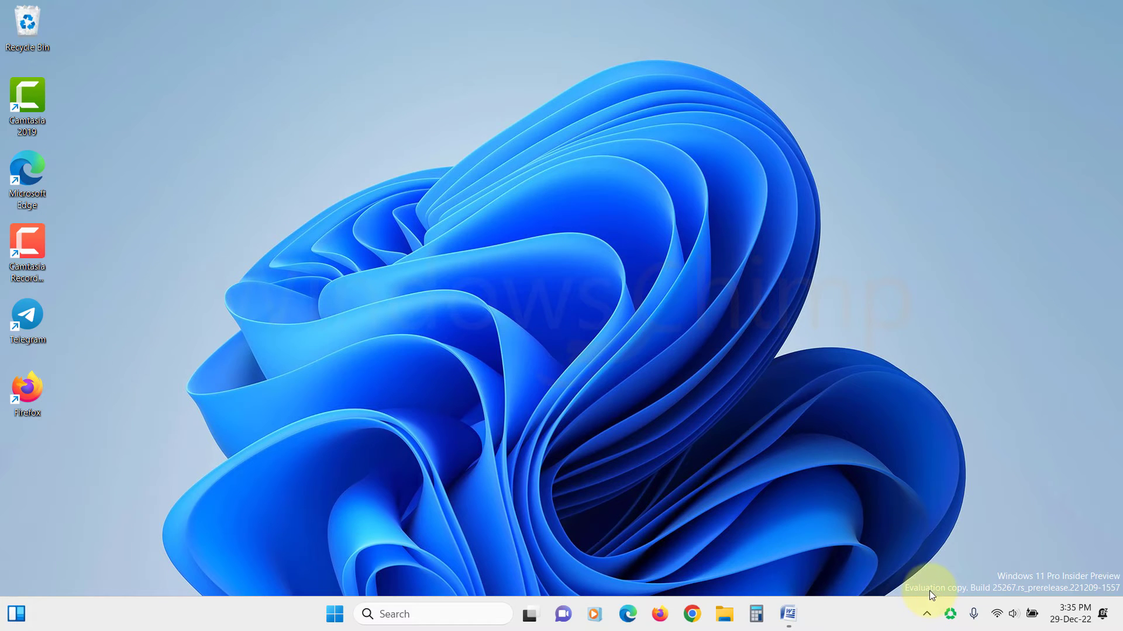
Pause OneDrive syncing for 24 hours from the Help & Settings menu
left_click(926, 614)
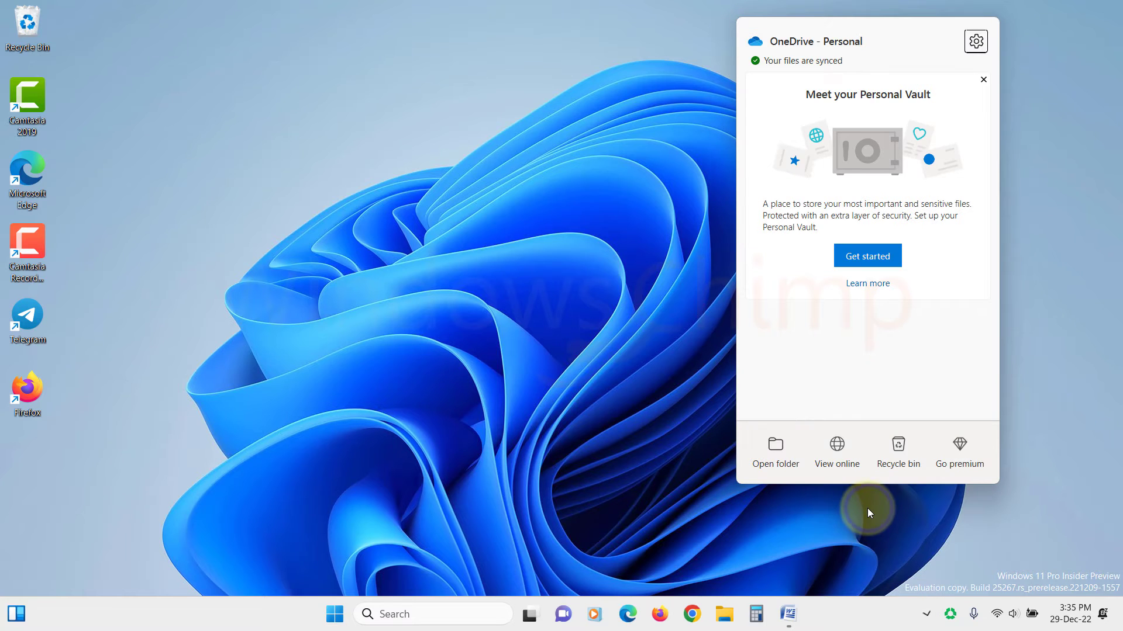
mouse_move(974, 40)
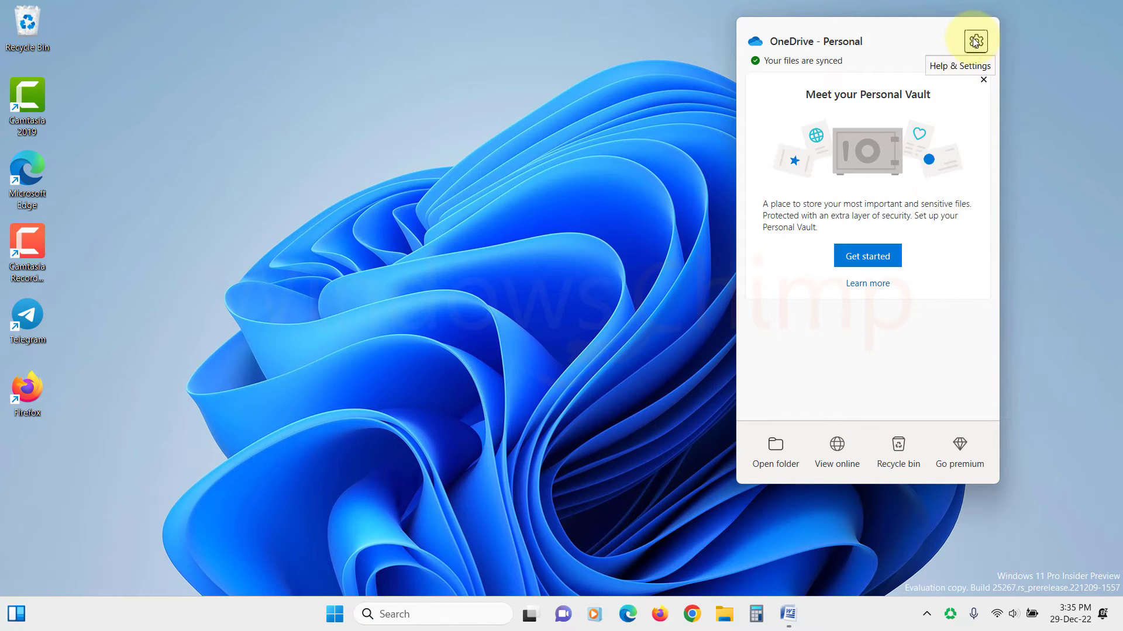
left_click(974, 40)
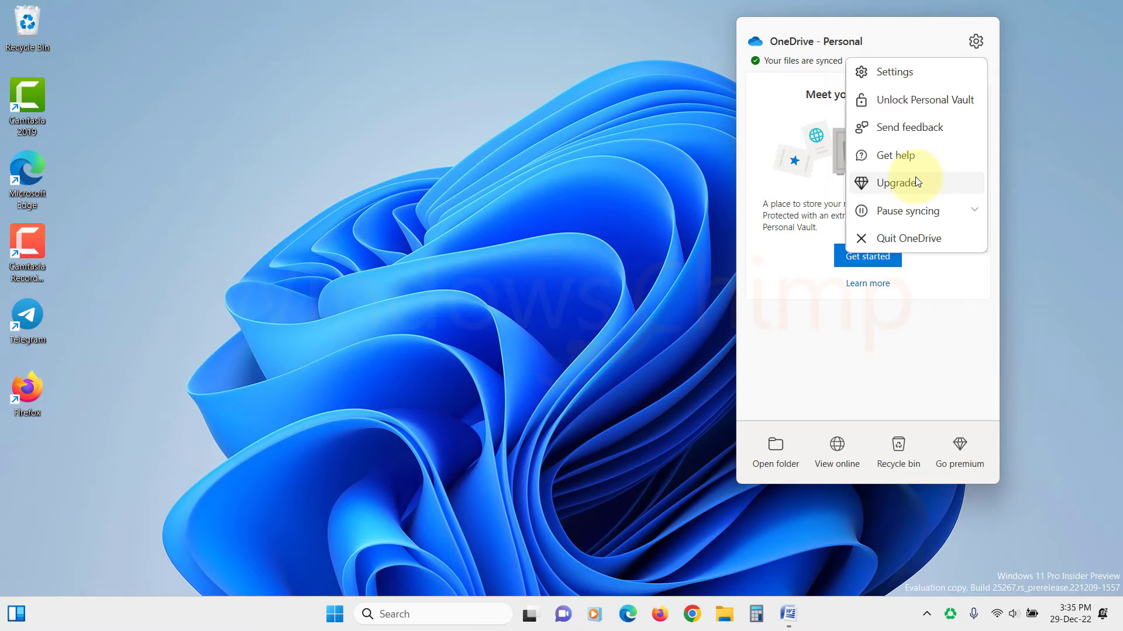
left_click(910, 211)
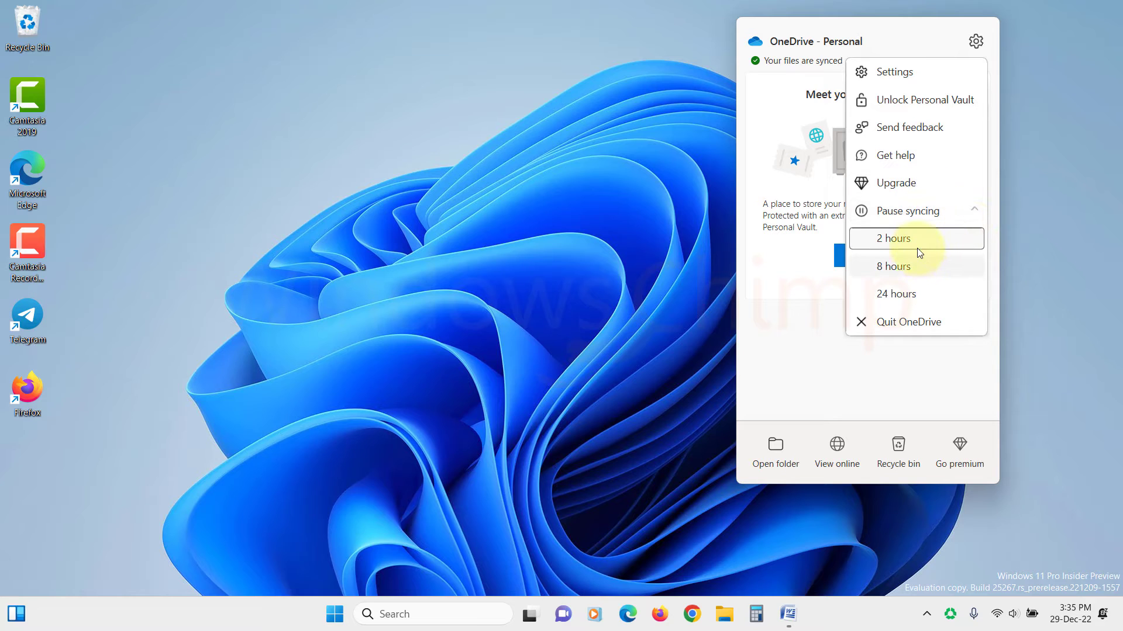
mouse_move(917, 294)
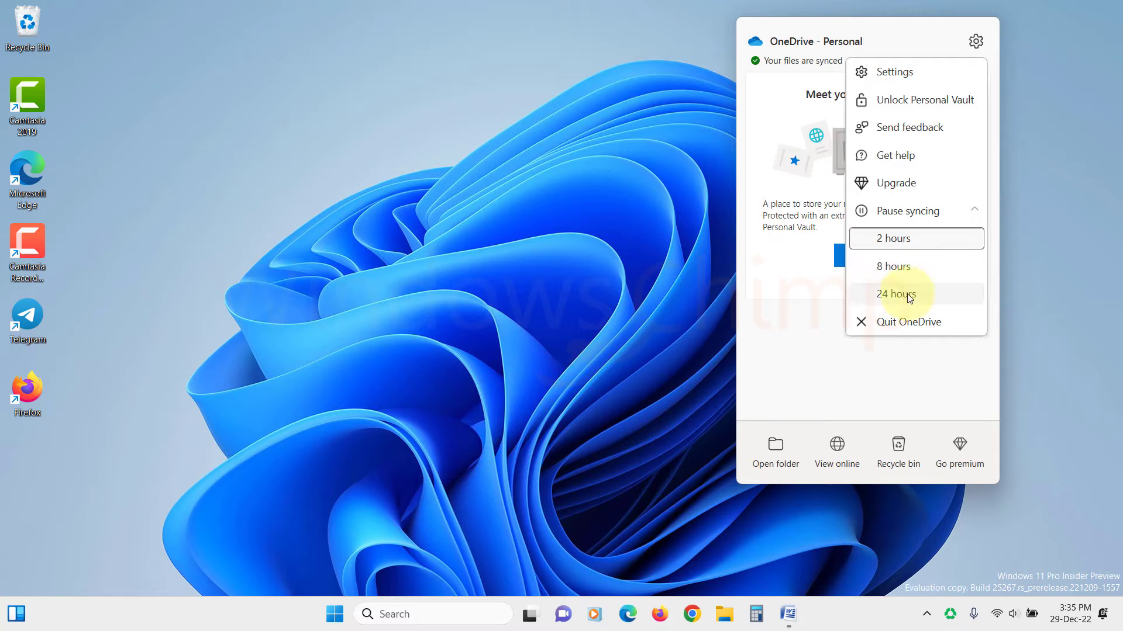
left_click(895, 293)
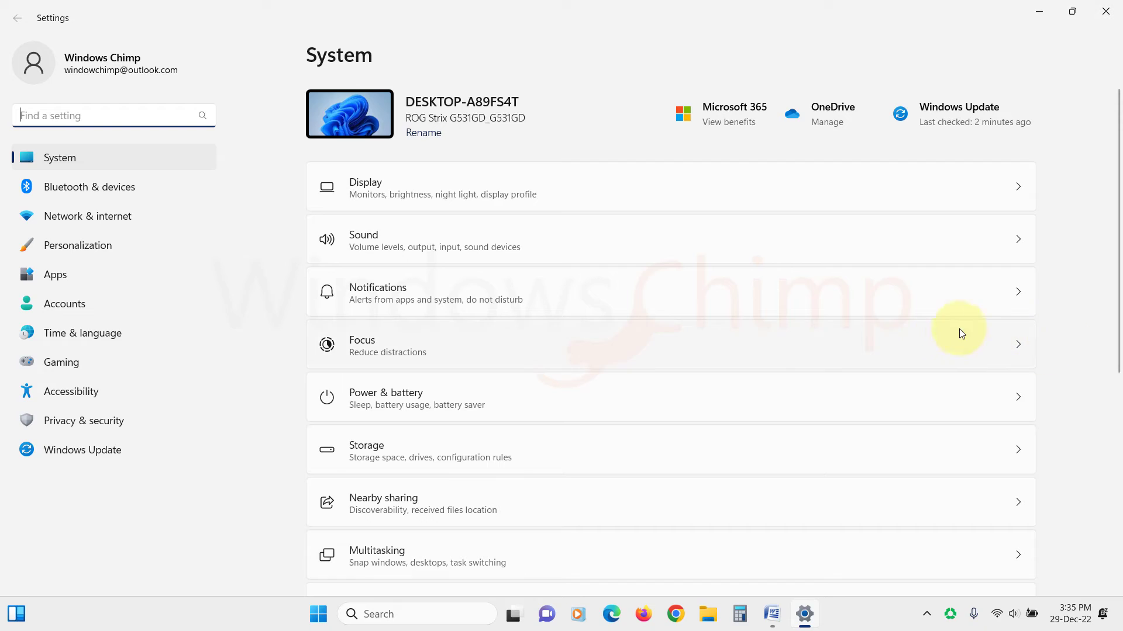
mouse_move(838, 306)
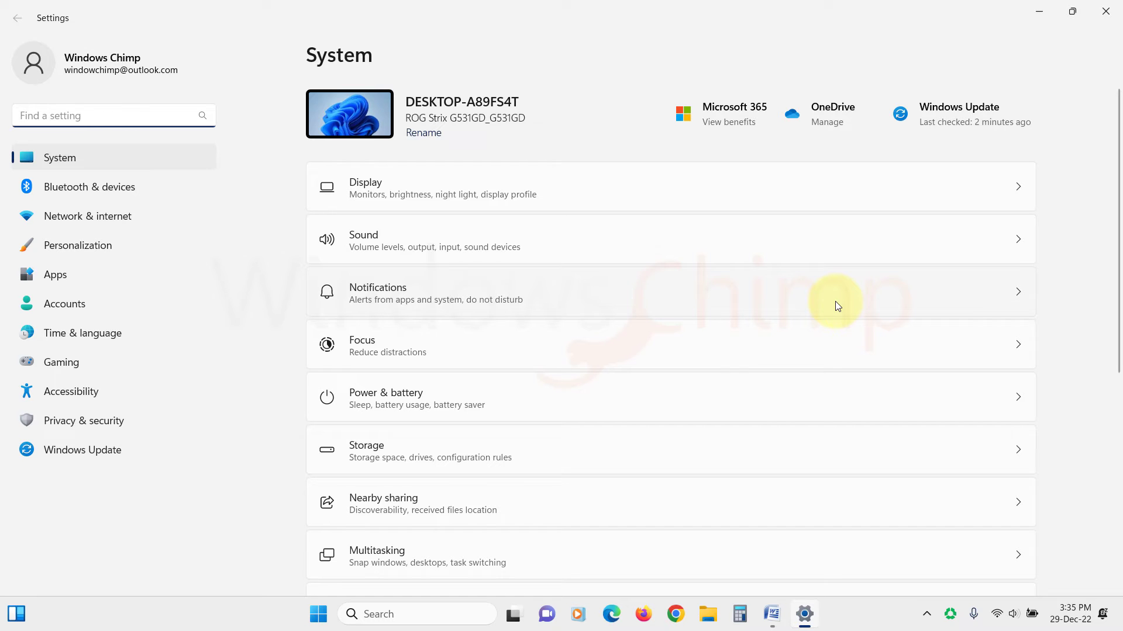
Show the Wi-Fi network properties under Network & internet with Metered connection on
left_click(88, 215)
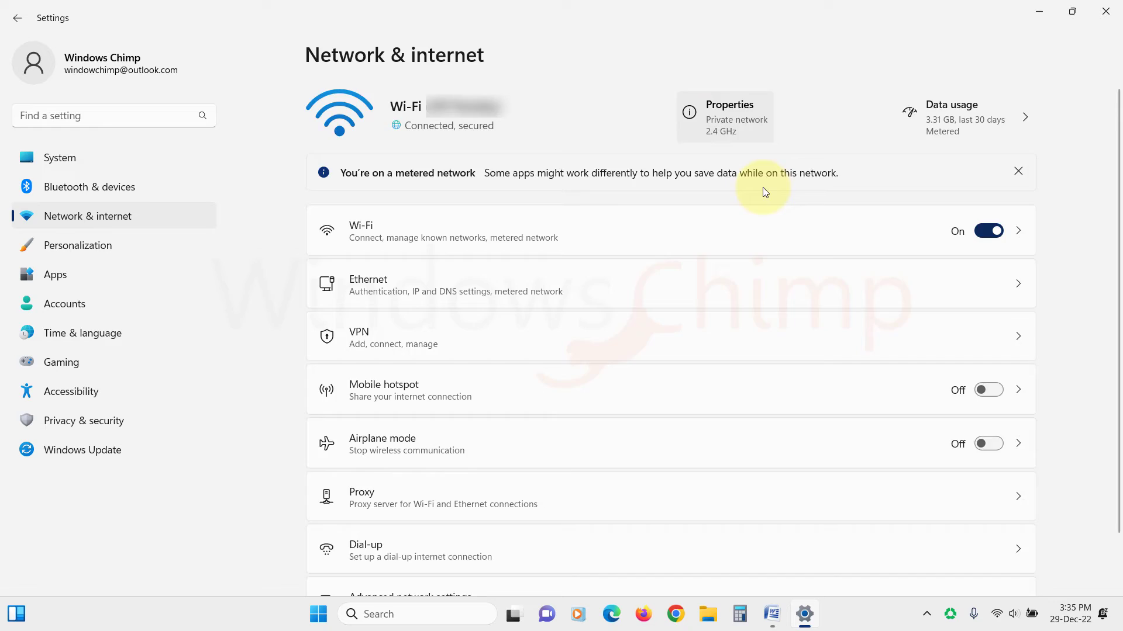
left_click(724, 116)
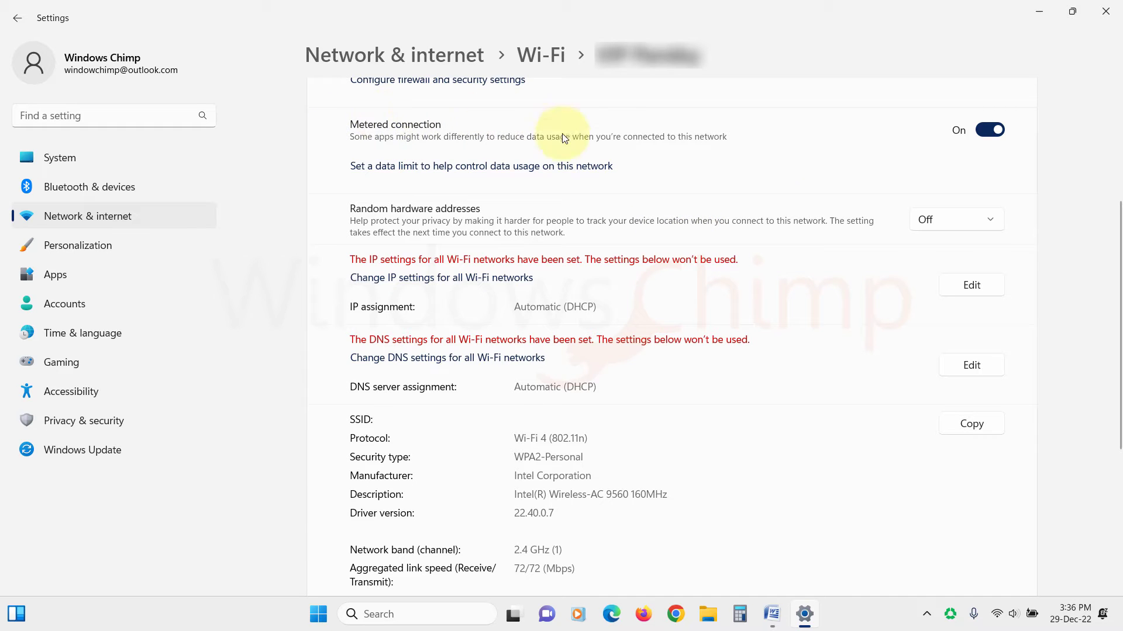
mouse_move(990, 130)
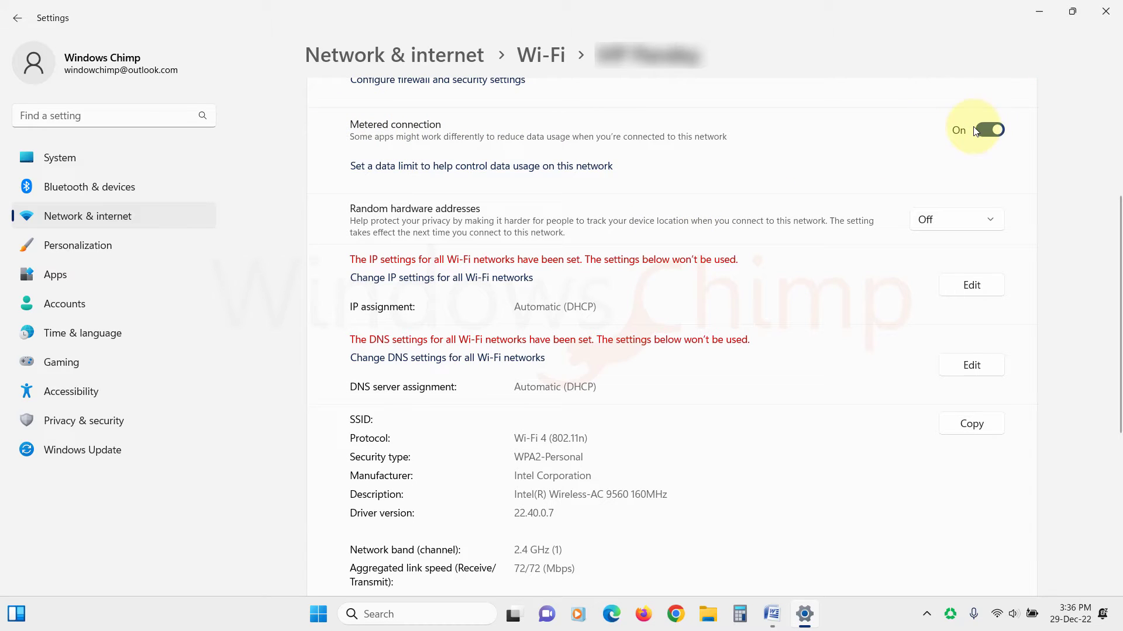
mouse_move(1105, 12)
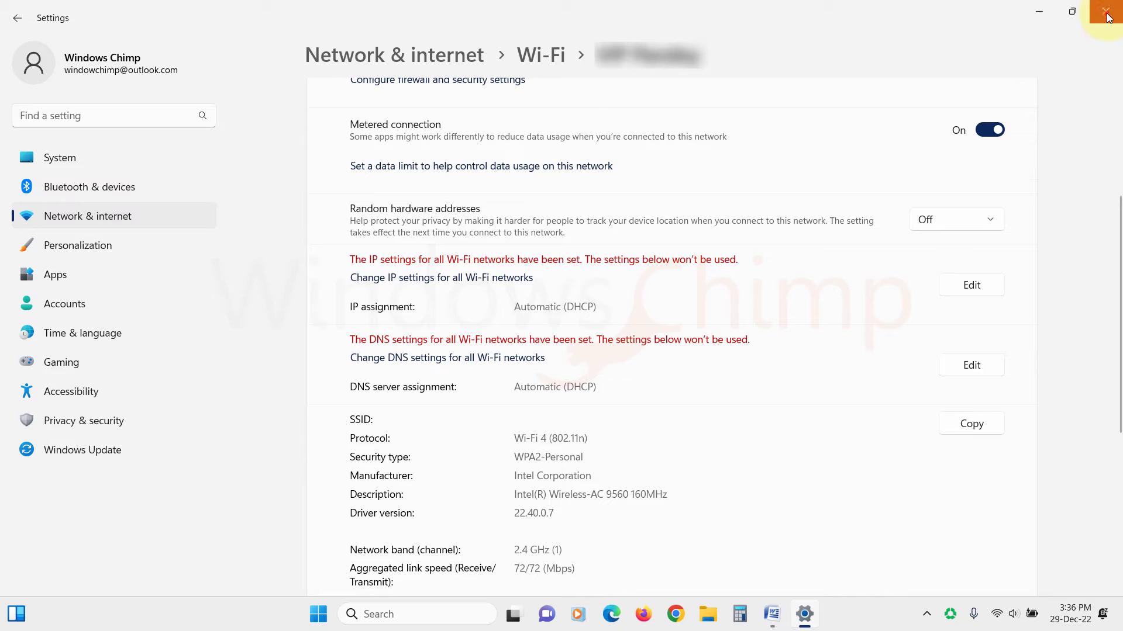
Turn on 'Download updates over metered connections' in Windows Update advanced options, then close Settings
left_click(1105, 12)
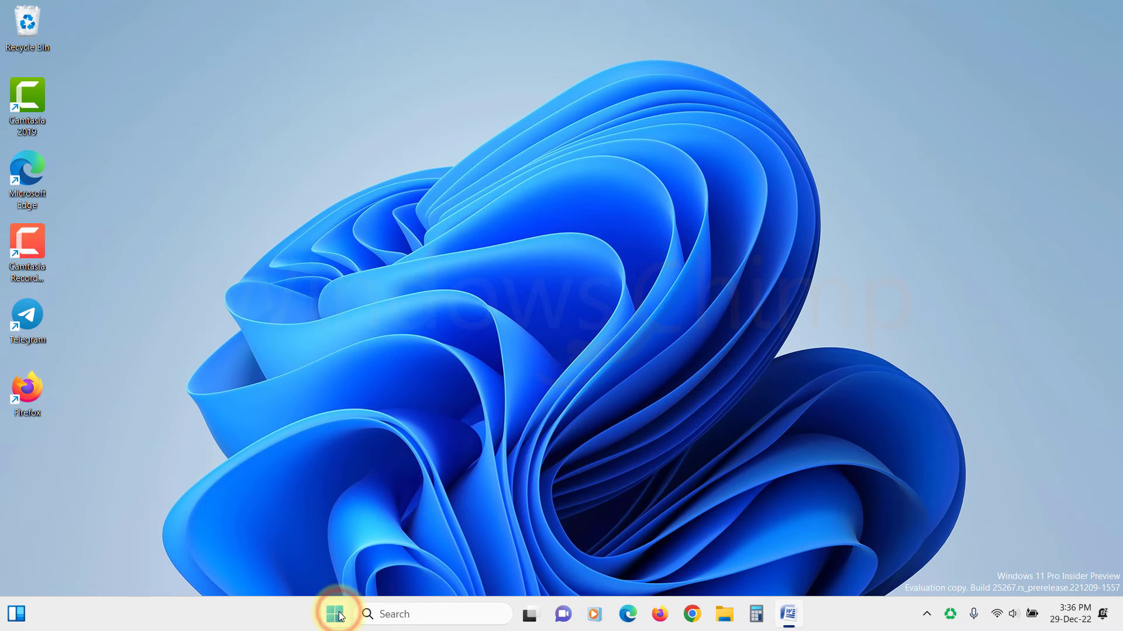
left_click(337, 614)
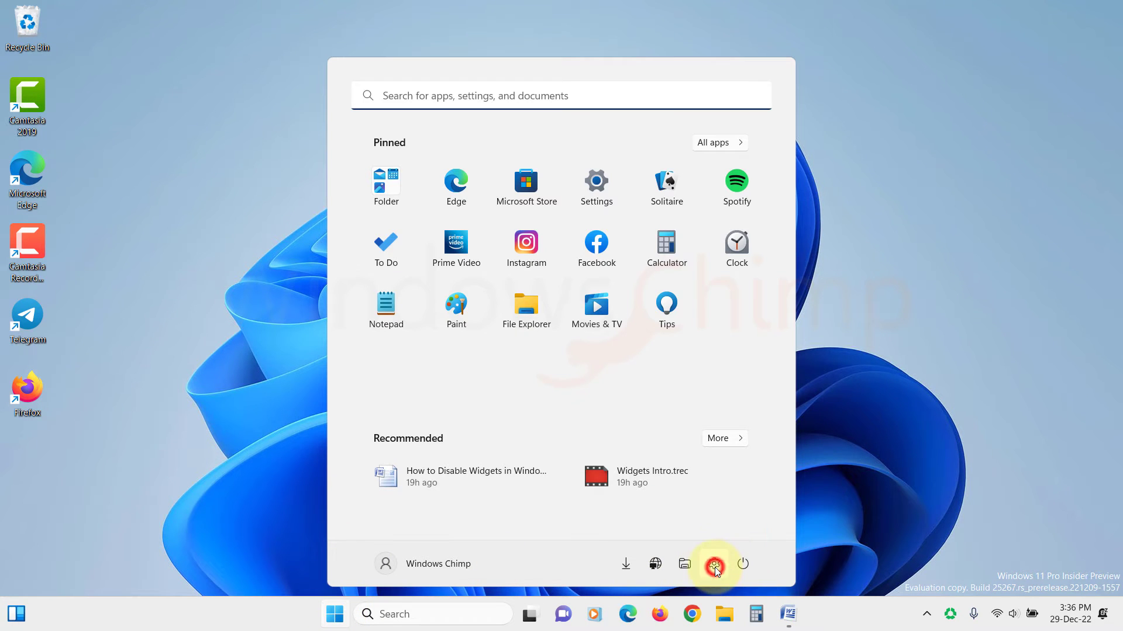
left_click(714, 565)
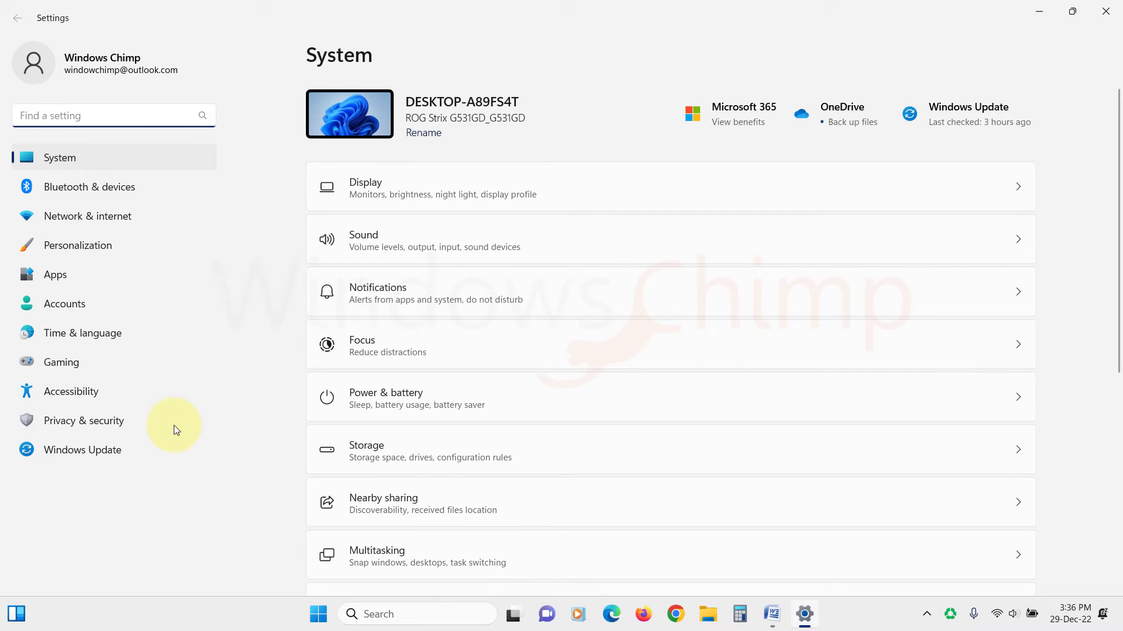
mouse_move(81, 449)
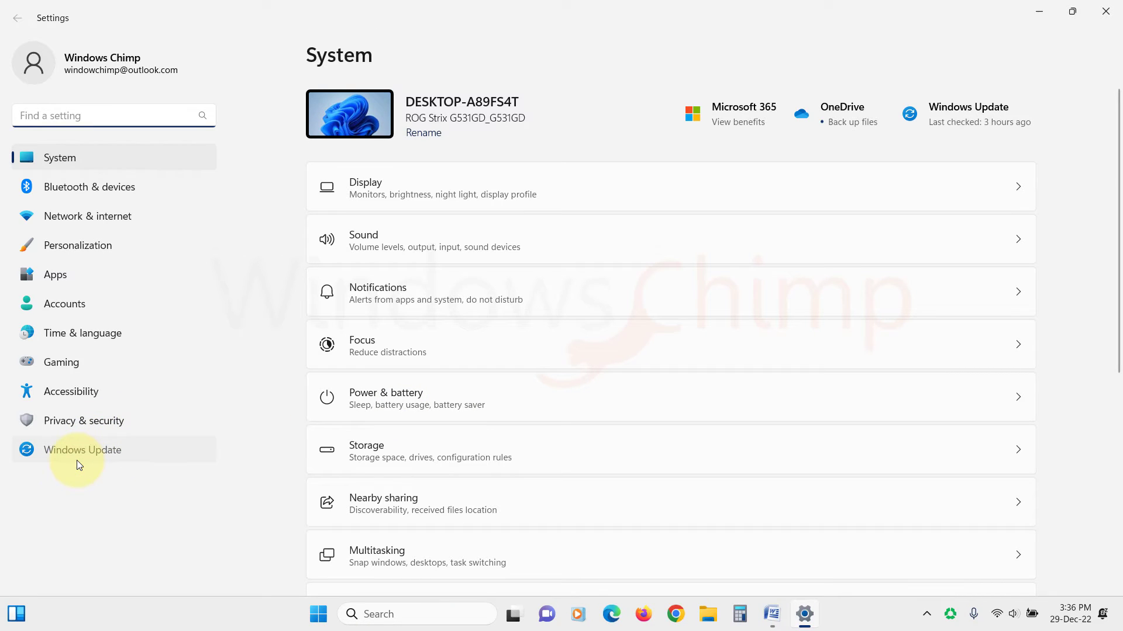
left_click(82, 449)
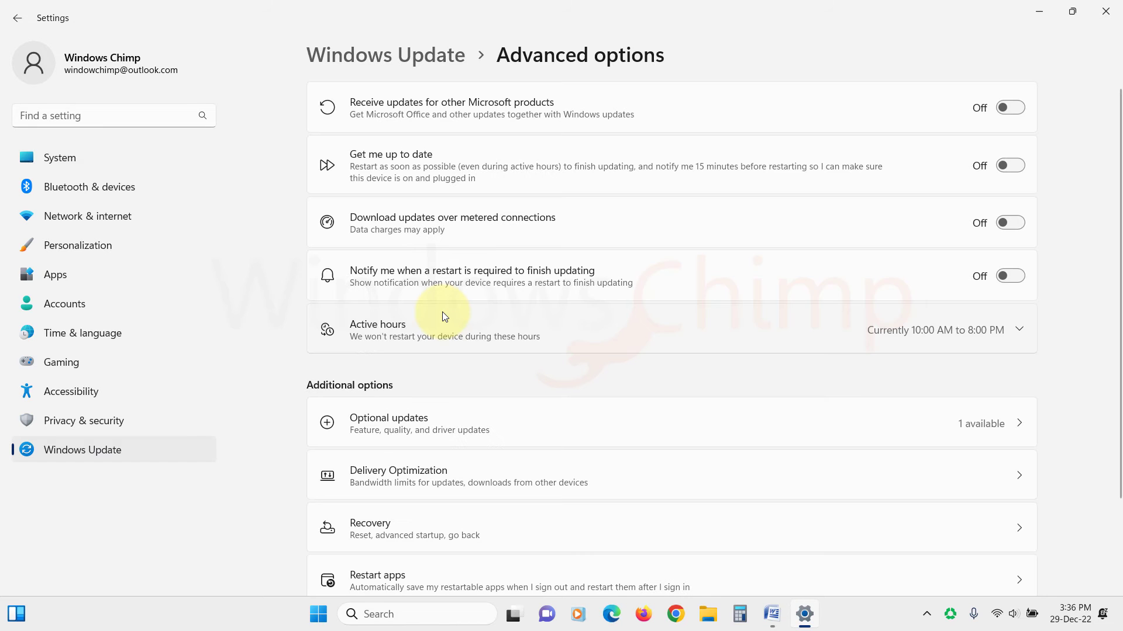
mouse_move(844, 211)
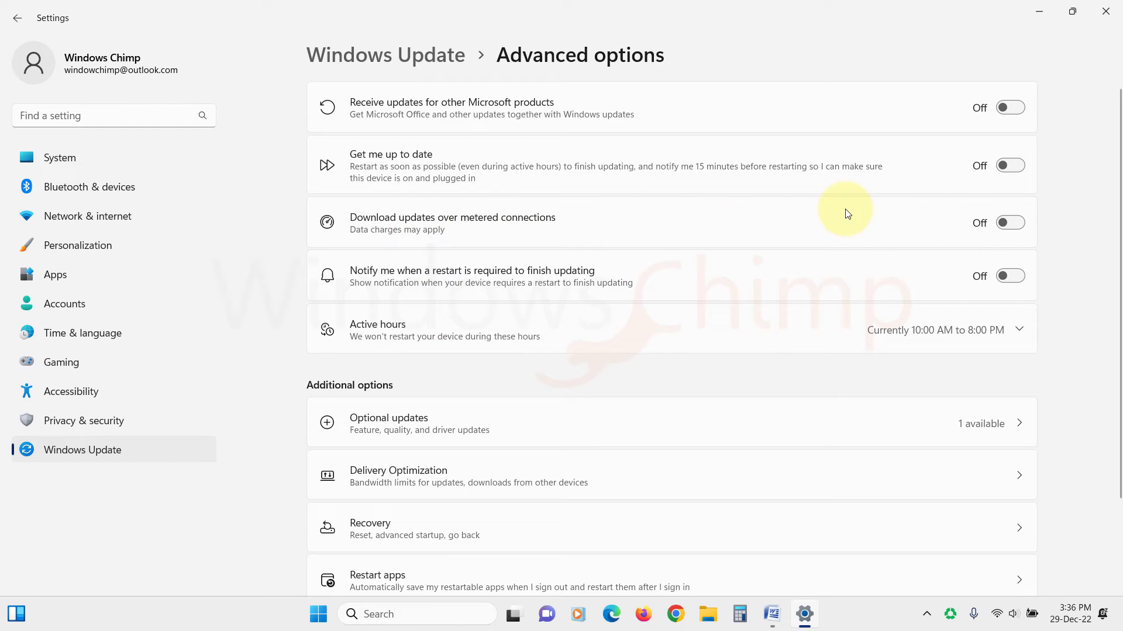
left_click(1009, 222)
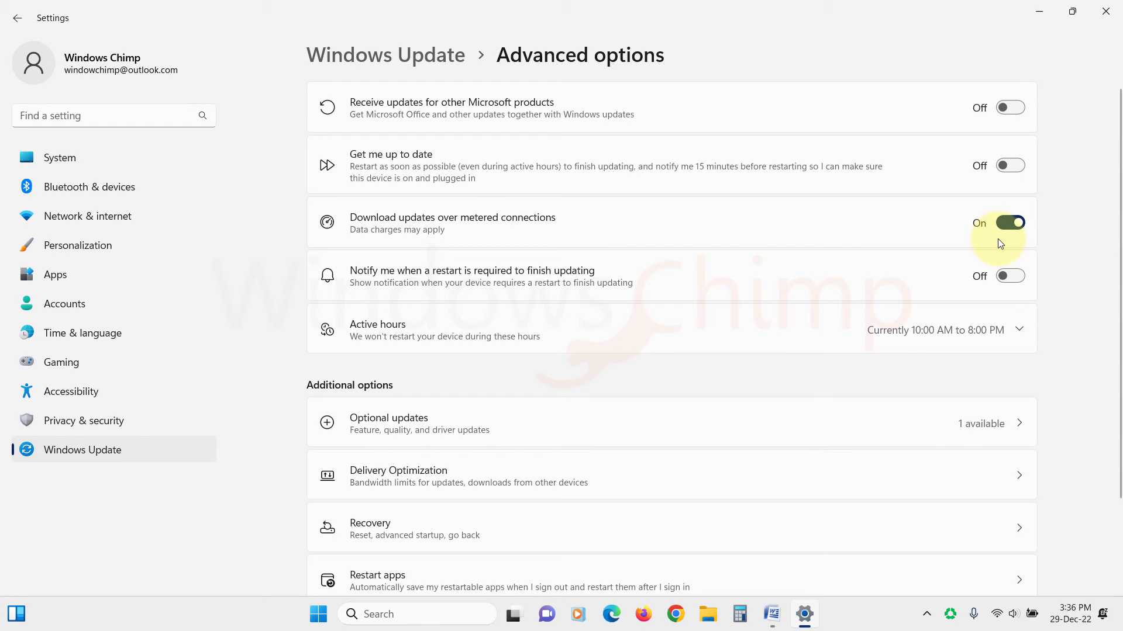
left_click(1102, 13)
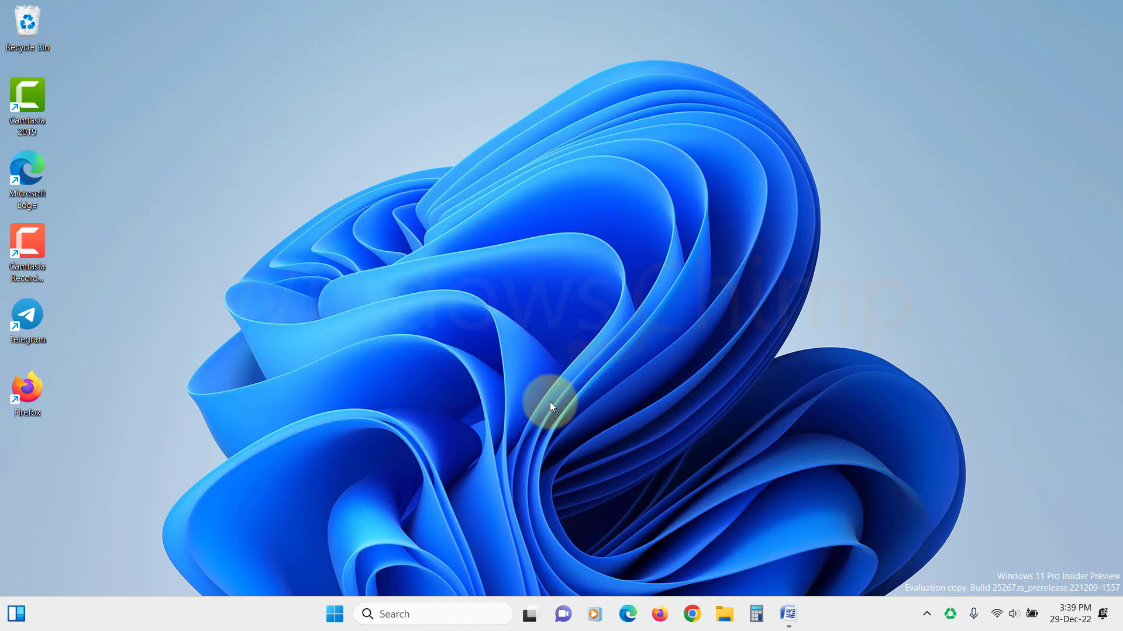
Switch off Microsoft OneDrive in the Startup apps list
left_click(333, 614)
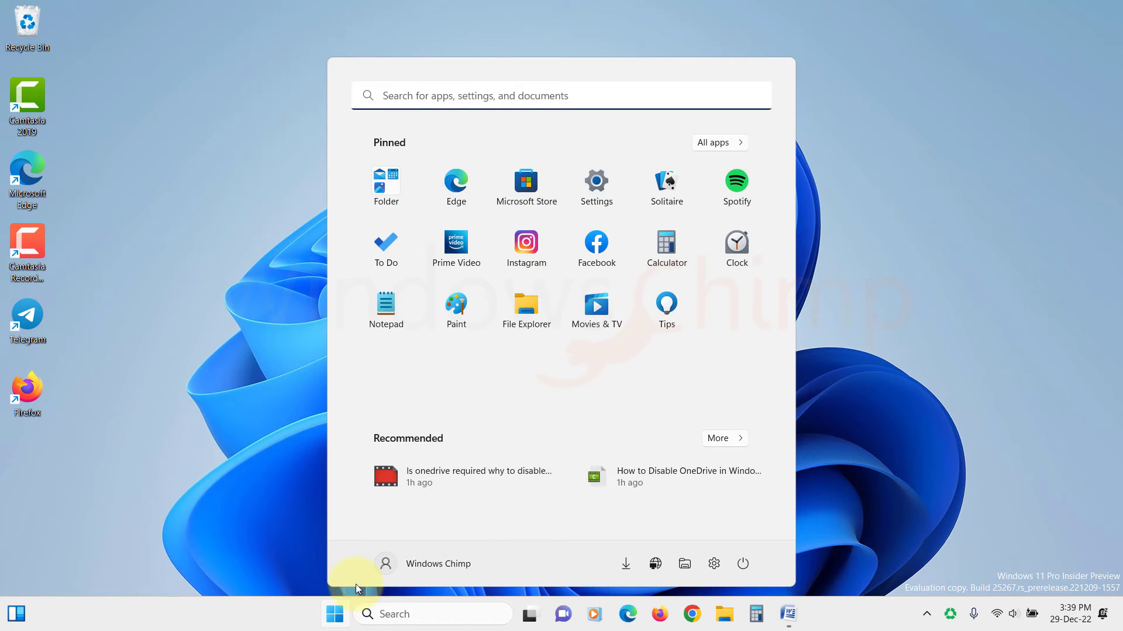
left_click(596, 182)
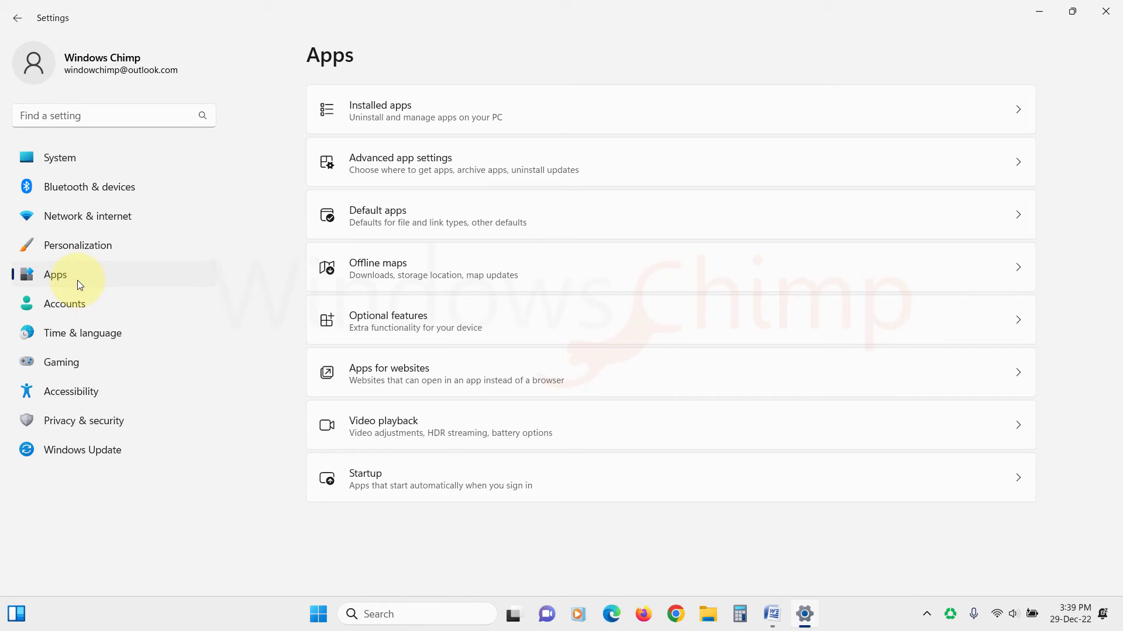
mouse_move(391, 493)
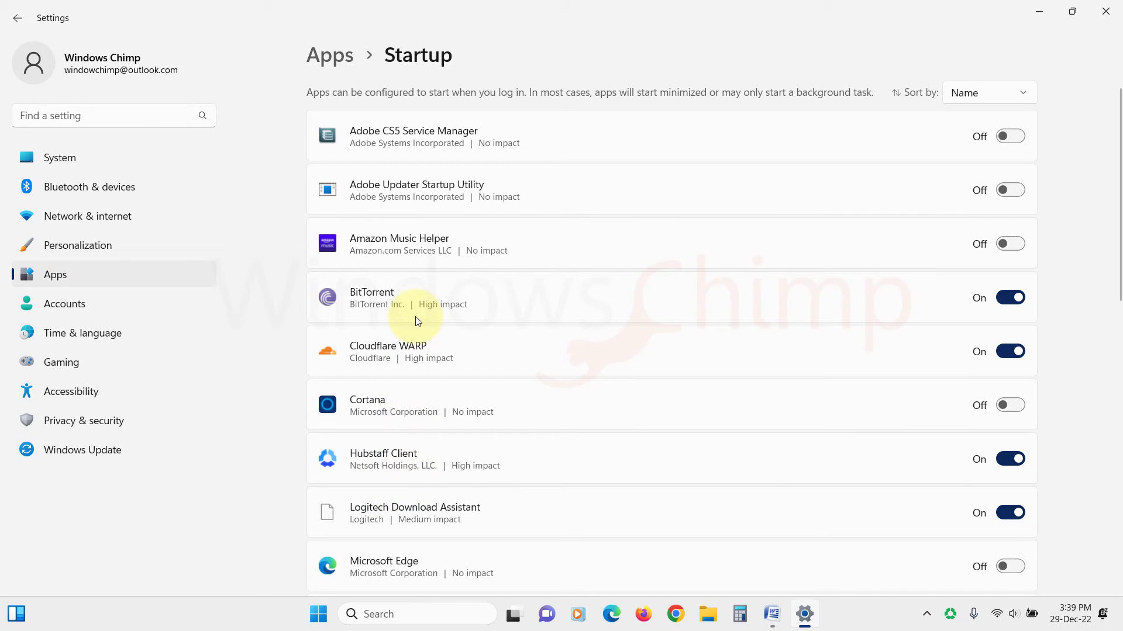
scroll("down", 3)
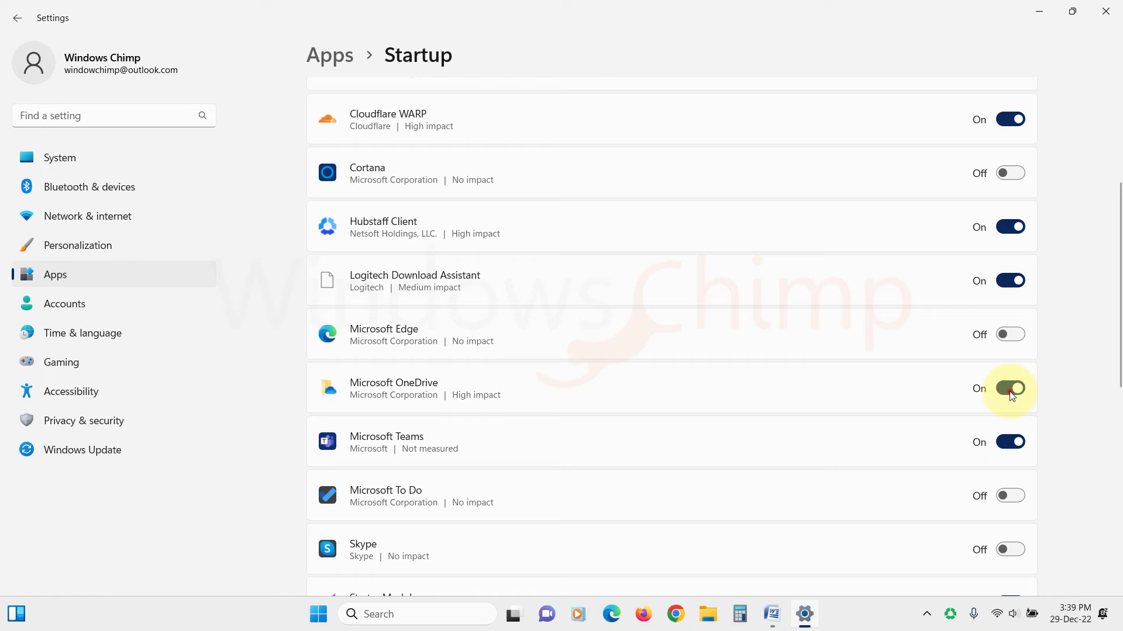
left_click(1009, 388)
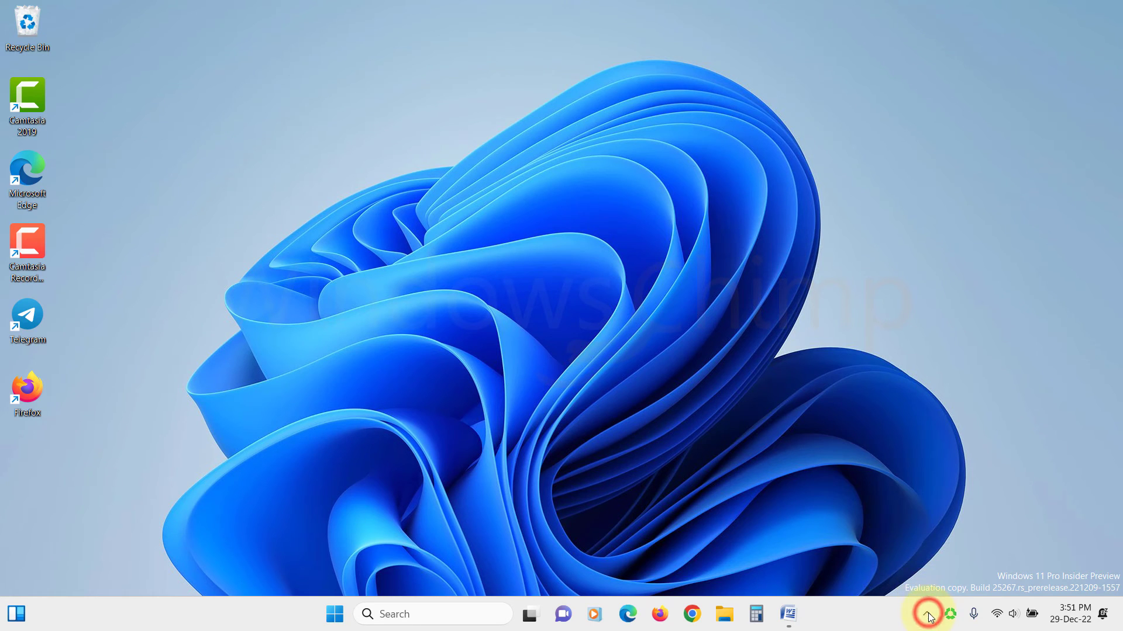
Reach the Account page of OneDrive settings from the tray flyout
left_click(927, 614)
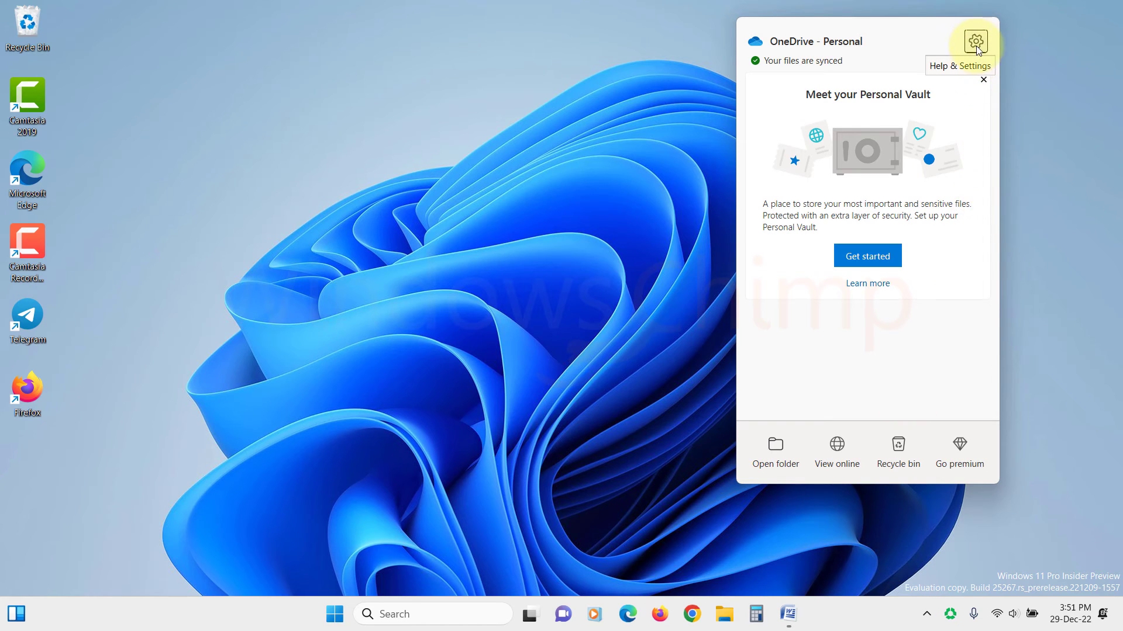
left_click(974, 41)
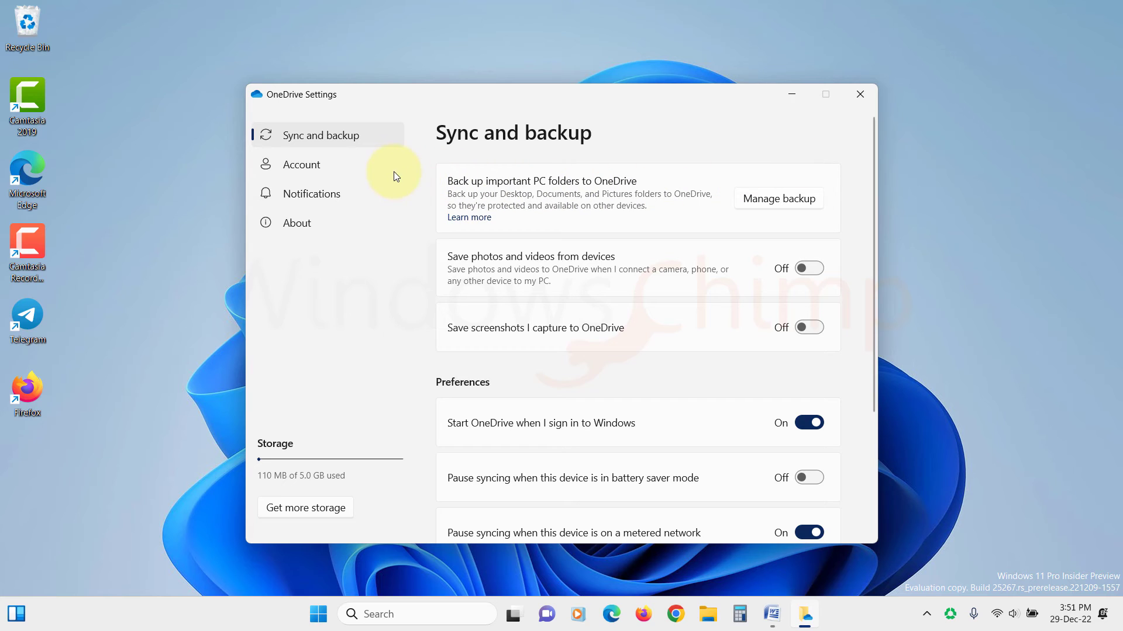
left_click(301, 164)
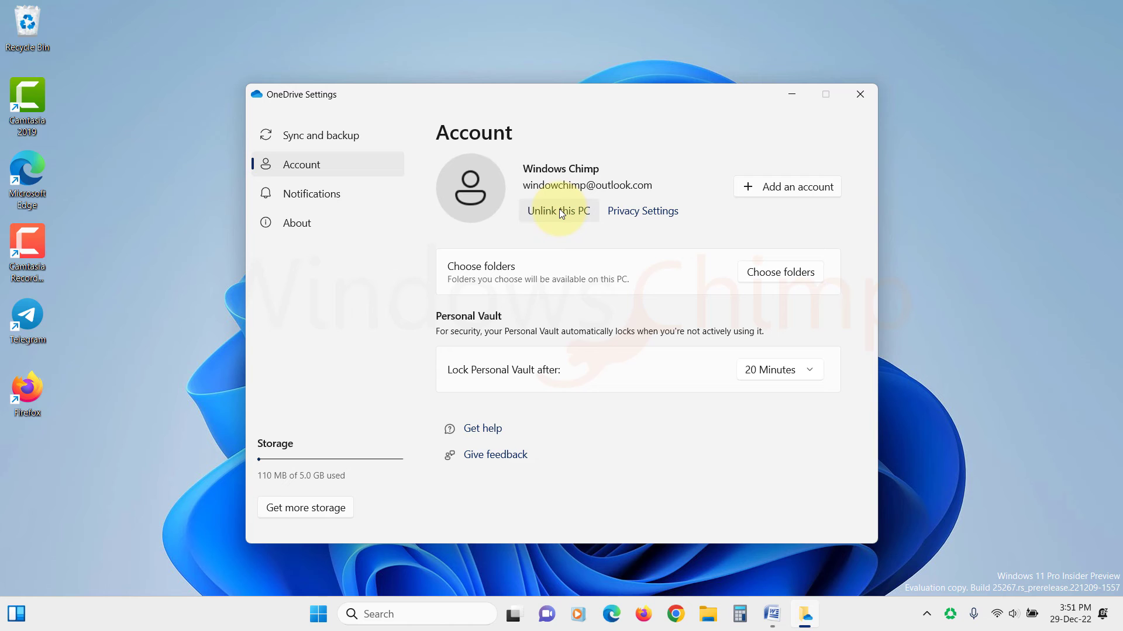
Unlink this PC from the OneDrive account and close the sign-in setup window
left_click(557, 211)
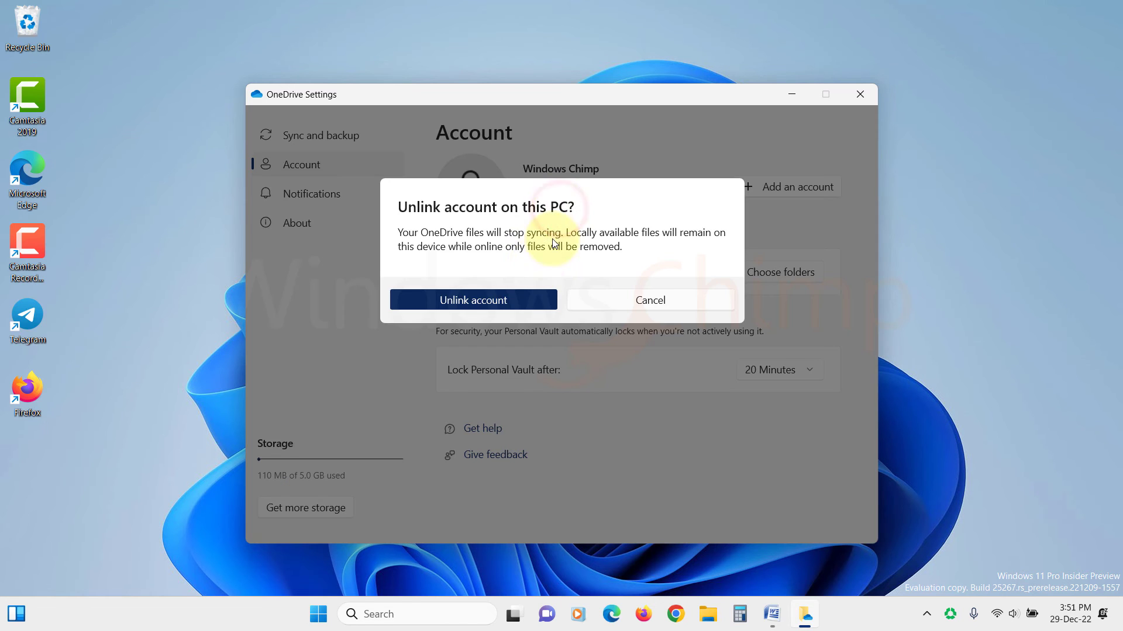
left_click(472, 301)
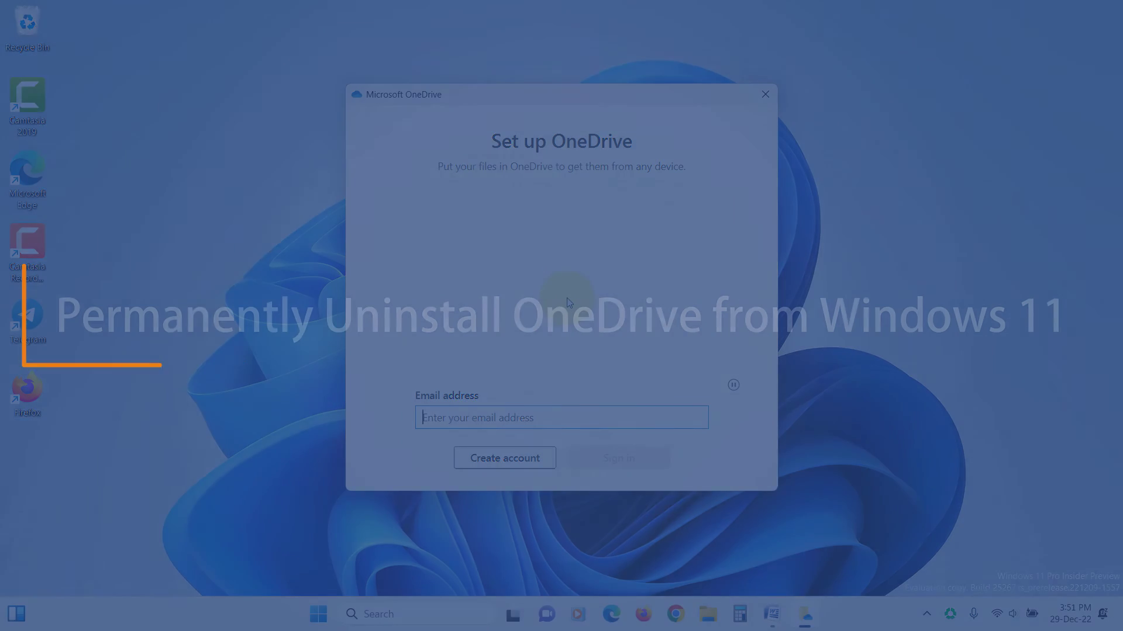
left_click(763, 94)
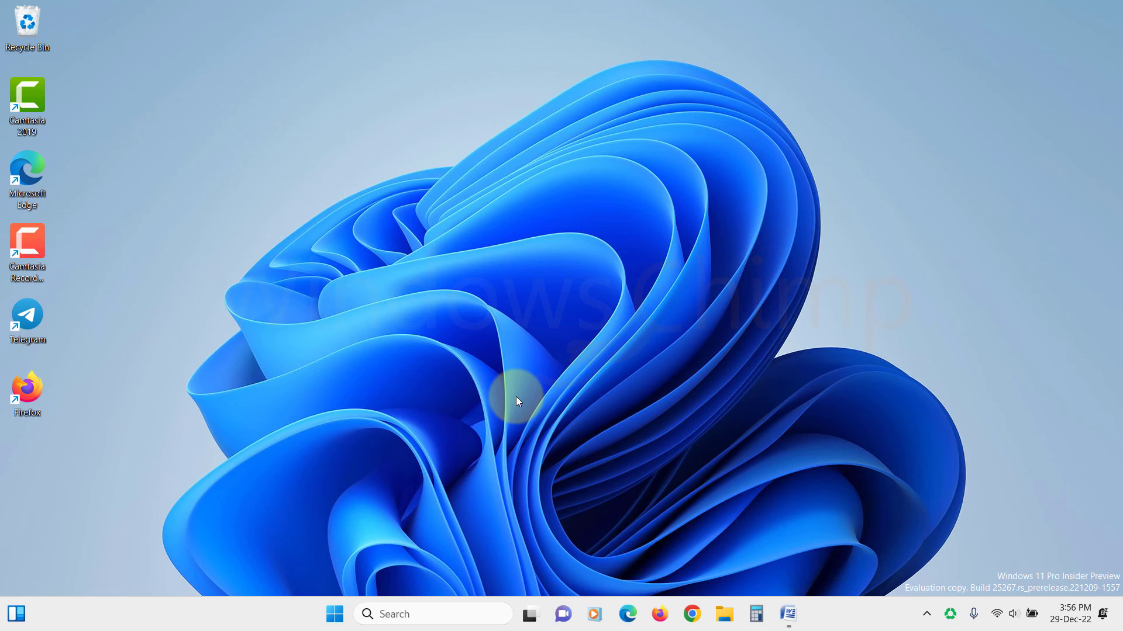
Search installed apps for 'Onedrive' and choose Uninstall for Microsoft OneDrive
left_click(334, 614)
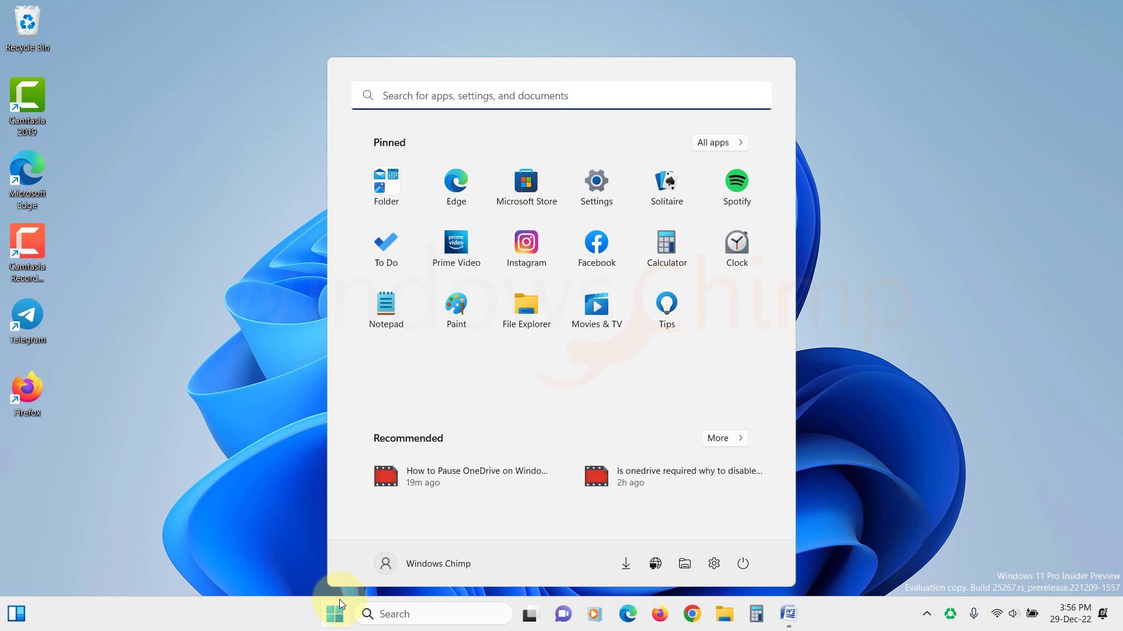
left_click(595, 182)
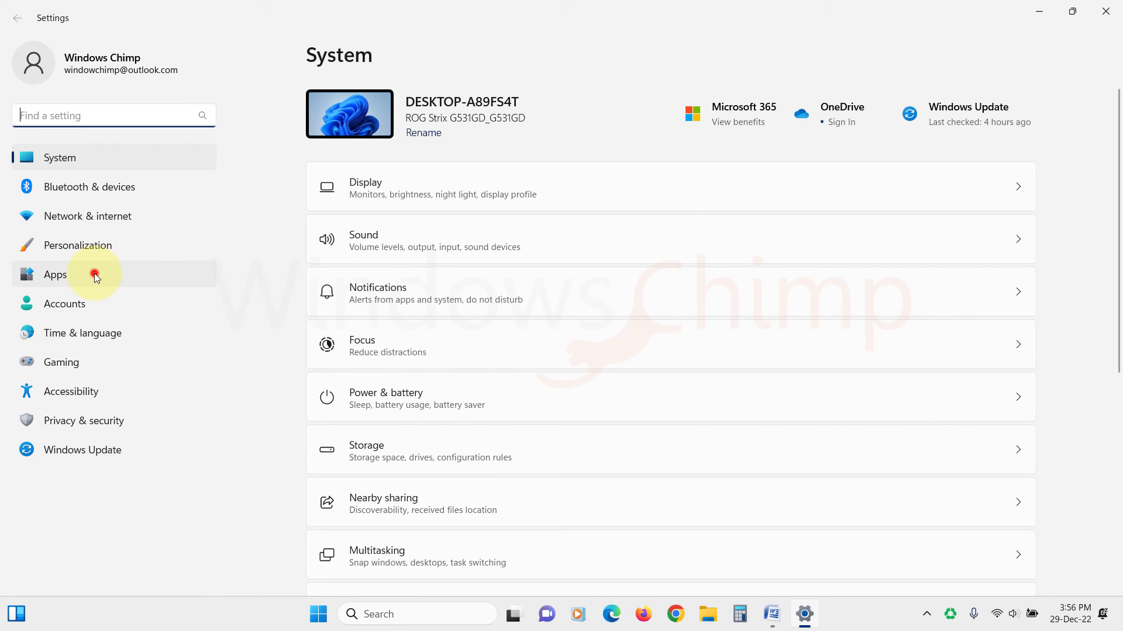
left_click(55, 273)
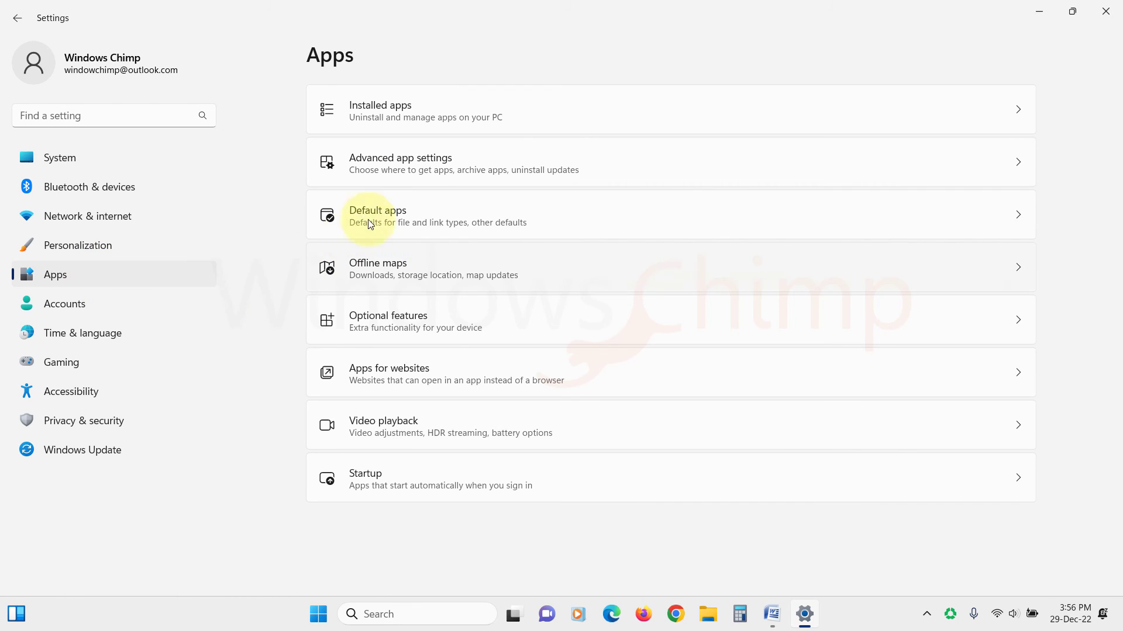
mouse_move(416, 113)
type("O")
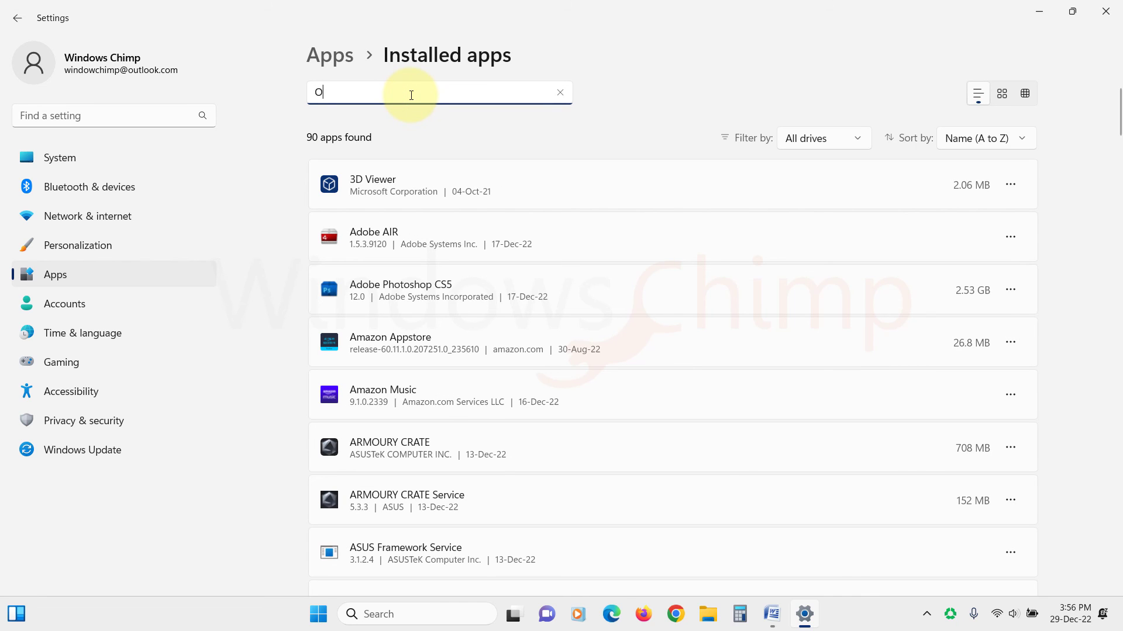
type("nedrive")
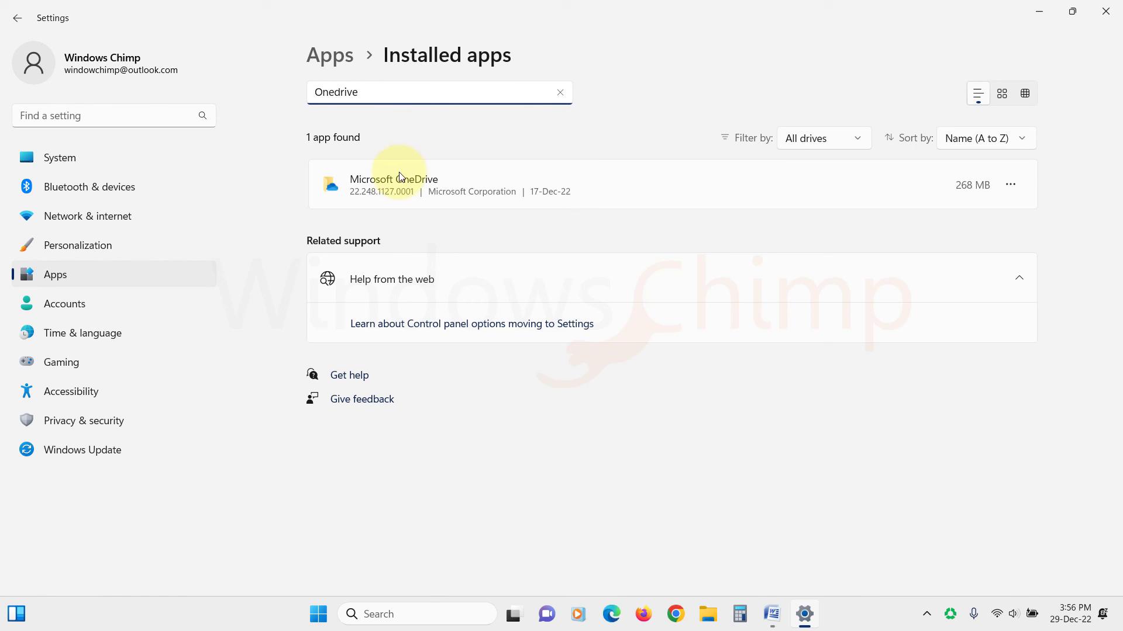
left_click(1009, 184)
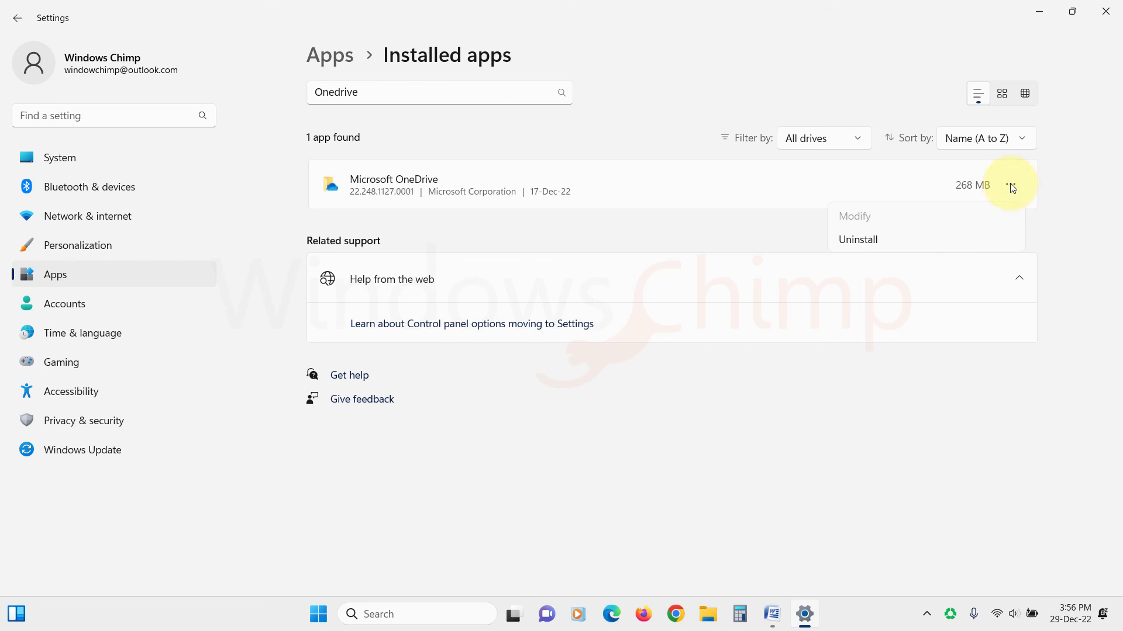
left_click(857, 239)
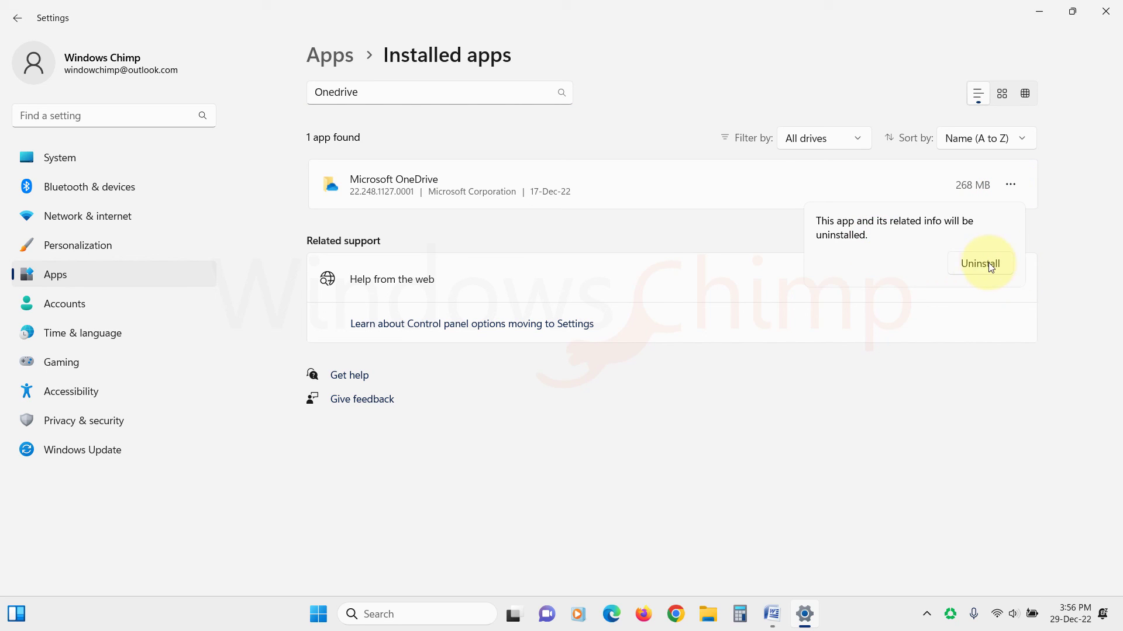